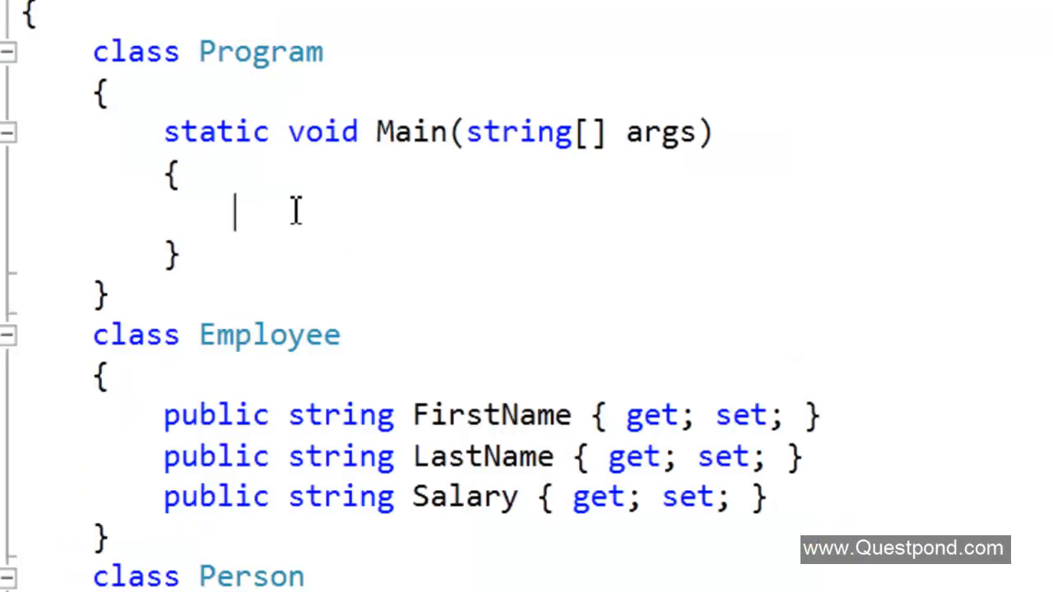
# Write Person per = new Person(); with FirstName "Shiv" and LastName "Koirala" in Main
pyautogui.write('Person')
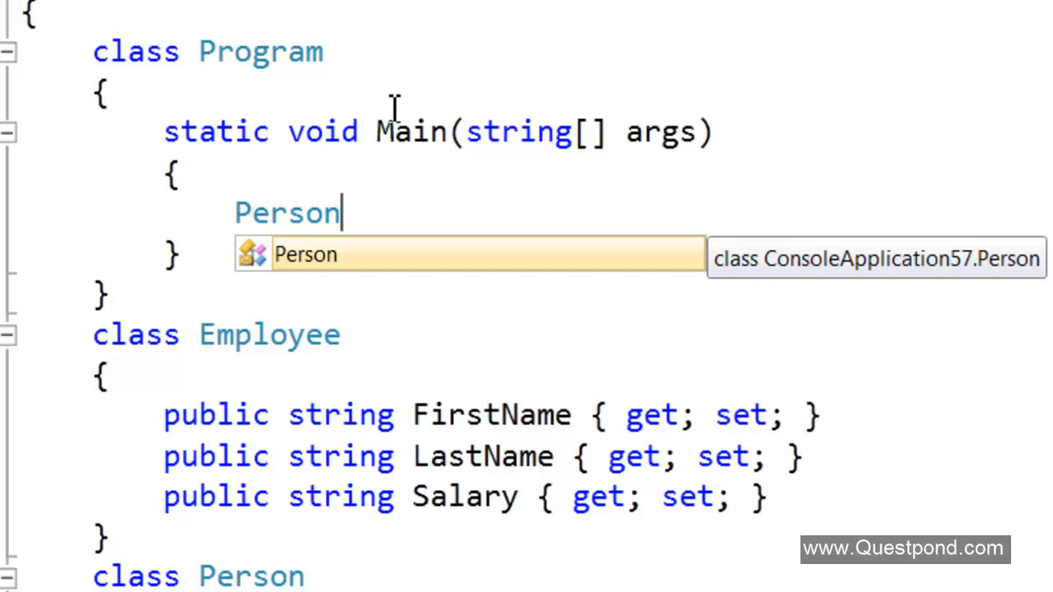
pyautogui.write('p')
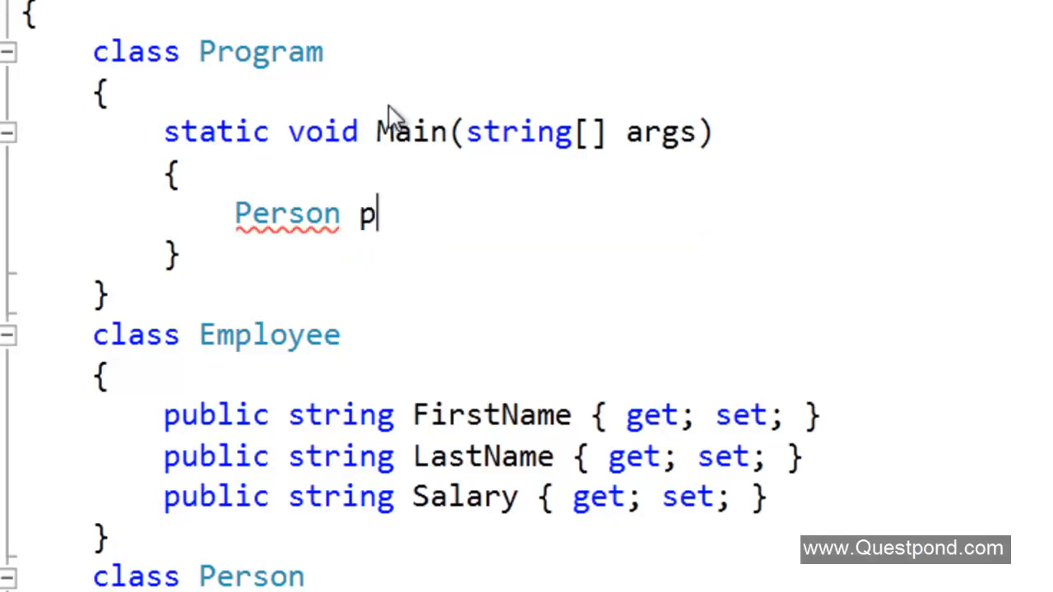
pyautogui.write('er = new')
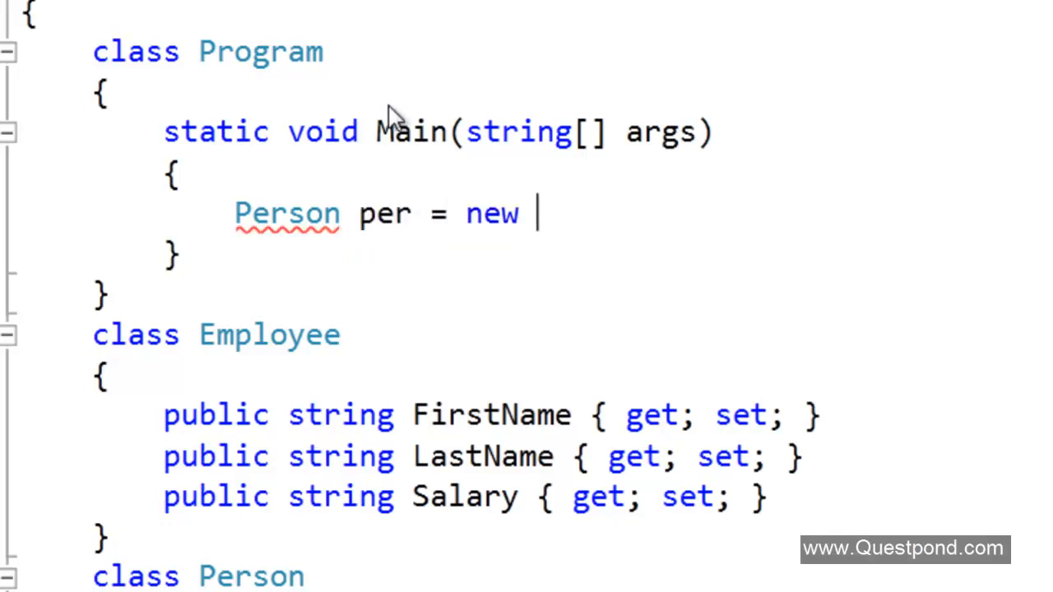
pyautogui.write('Person();')
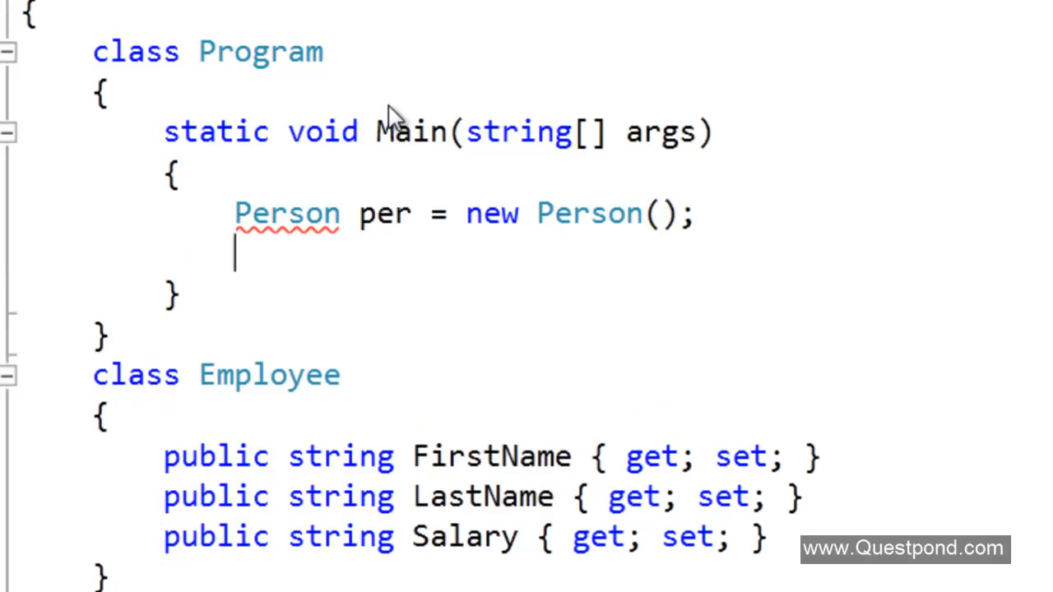
pyautogui.write('per.FirstName = "')
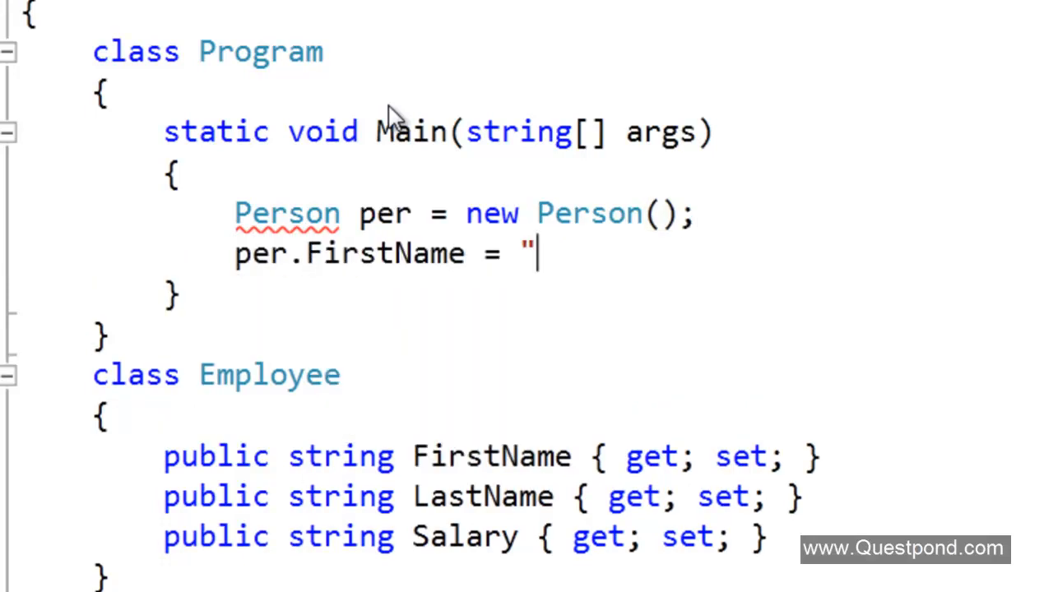
pyautogui.write('Shiv";')
pyautogui.write('per.LastName = "')
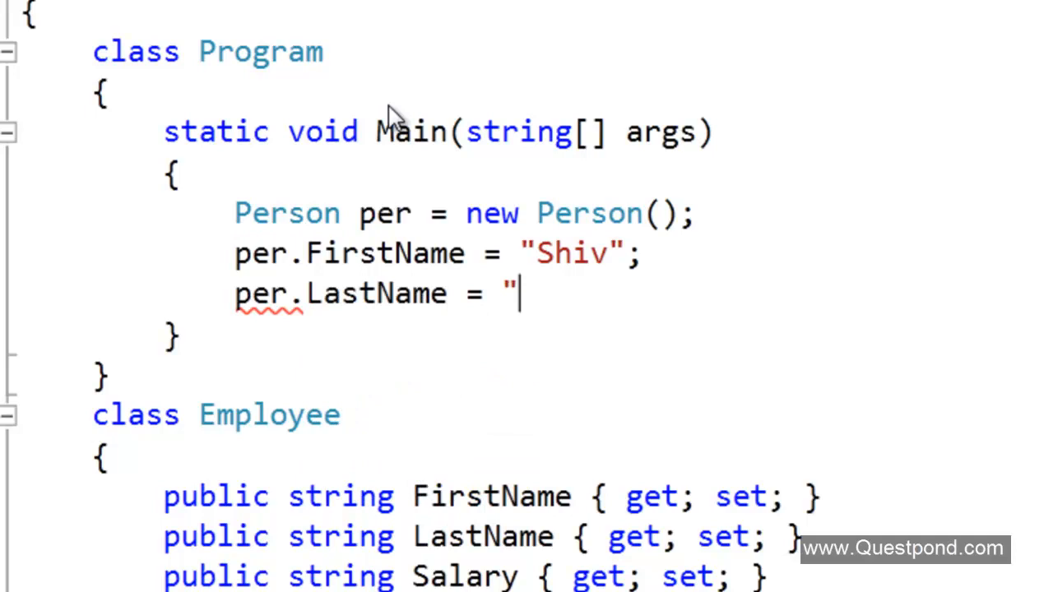
pyautogui.write('Koirala"')
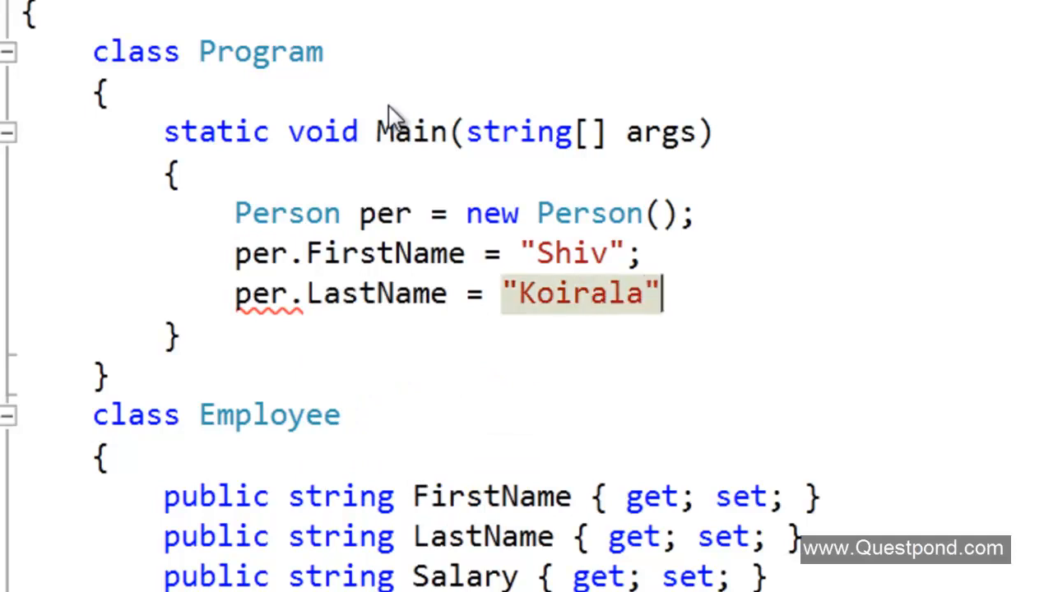
pyautogui.press('enter')
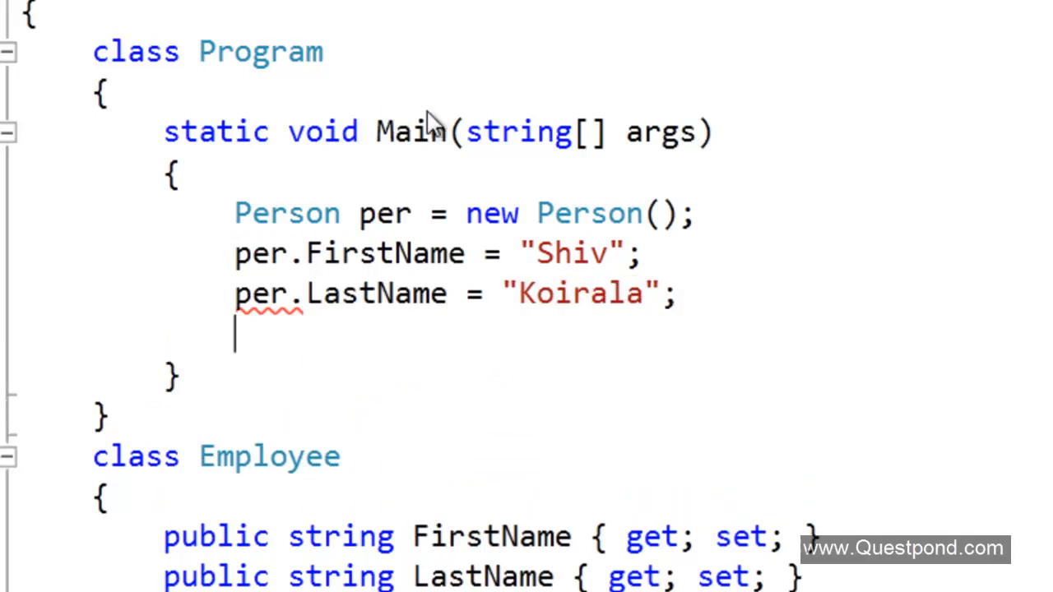
pyautogui.scroll(-3)
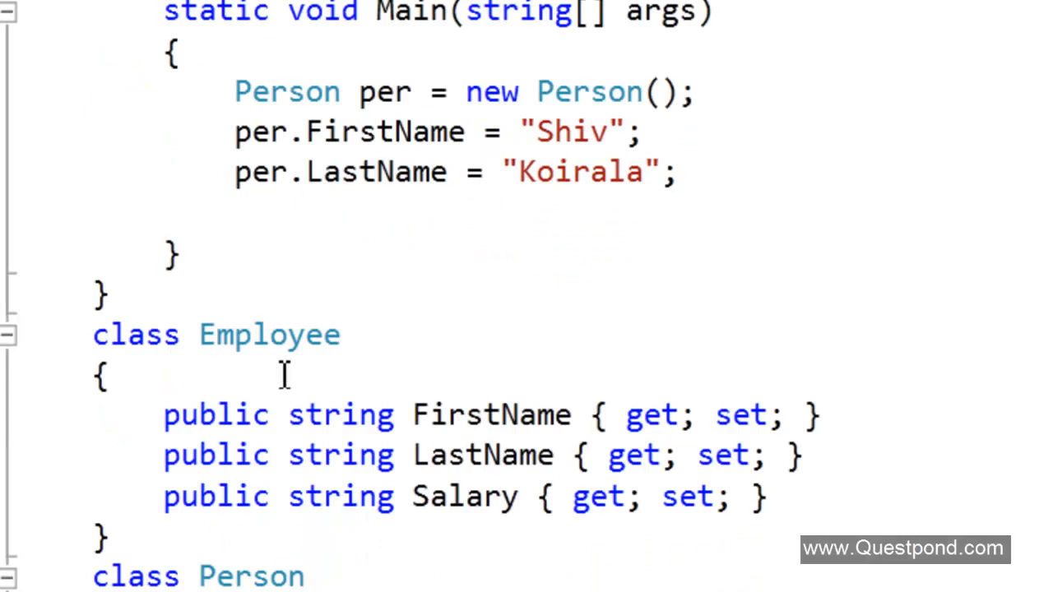
# Declare Employee emp = new Employee(); and assign emp.FirstName and emp.LastName from per
pyautogui.write('Employee emp')
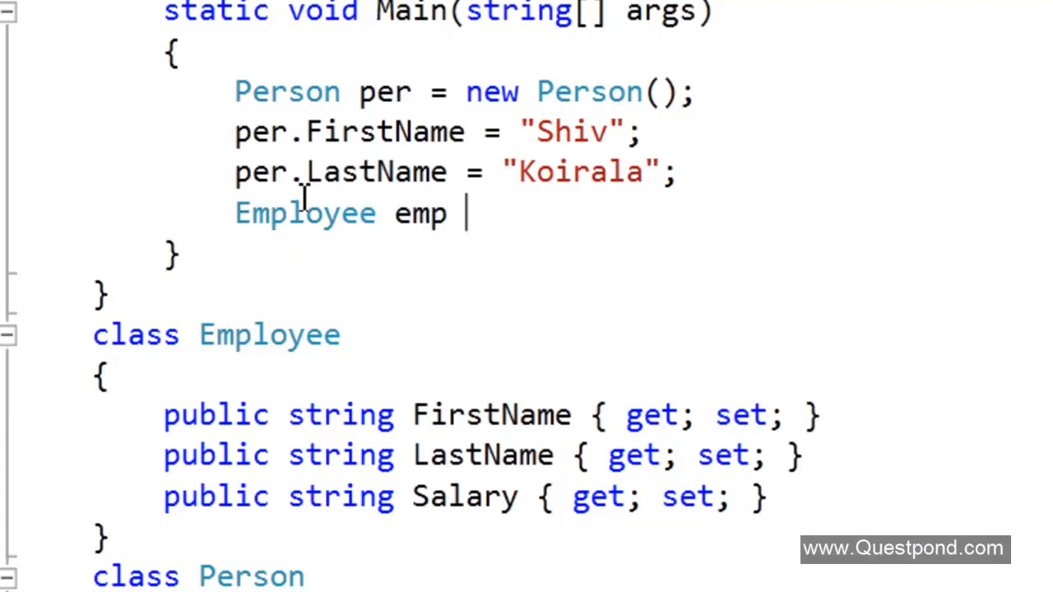
pyautogui.write('= new employee();')
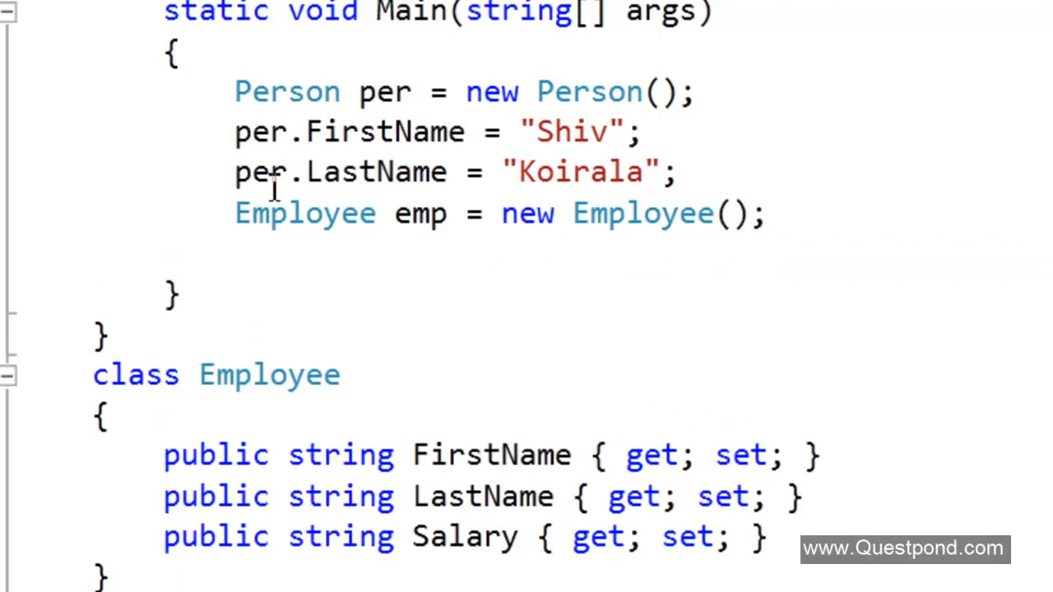
pyautogui.moveTo(434, 229)
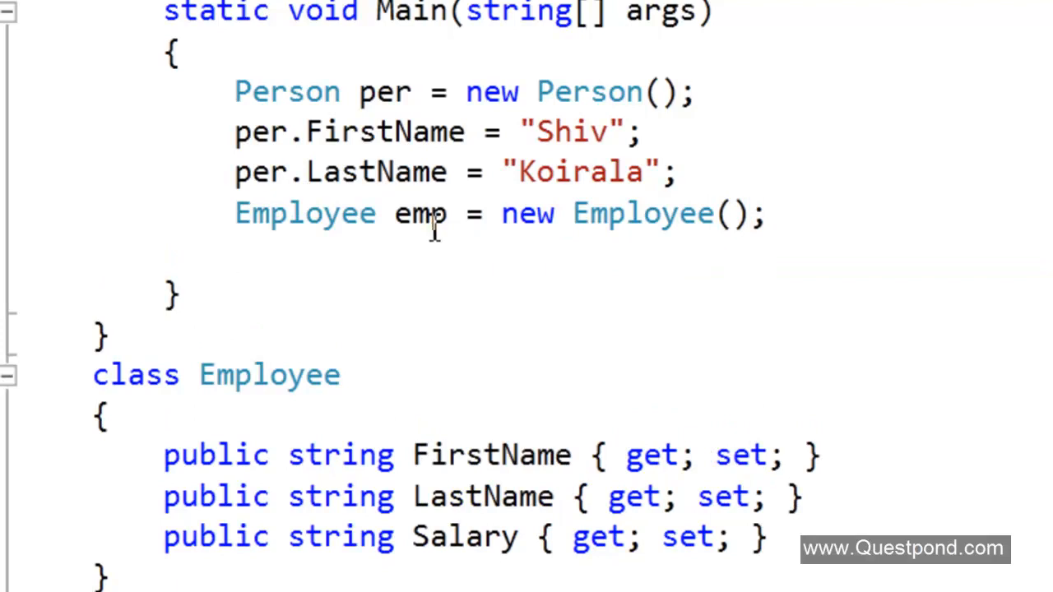
pyautogui.moveTo(483, 280)
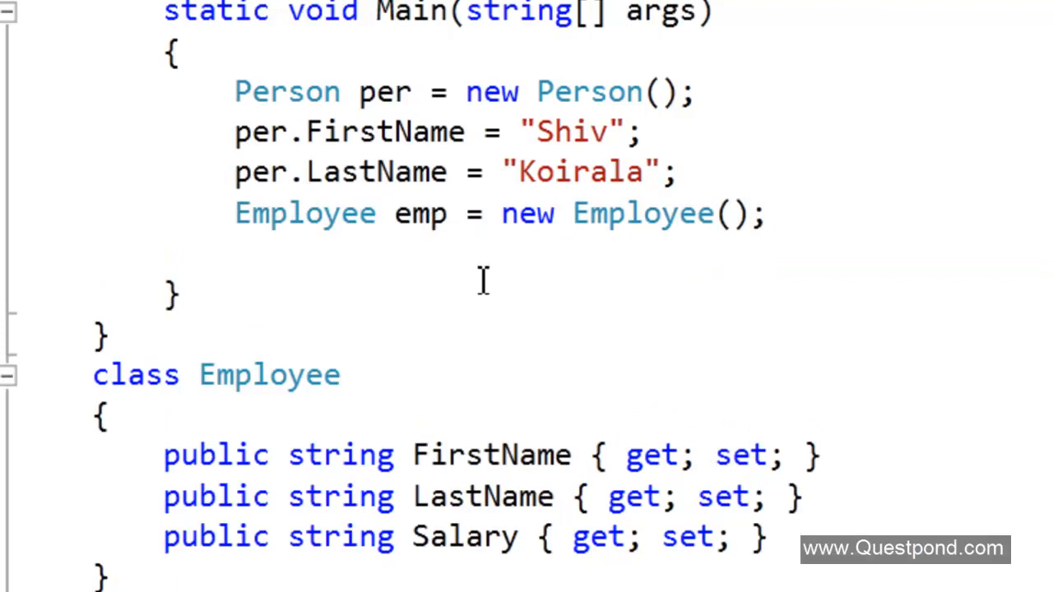
pyautogui.write('emp')
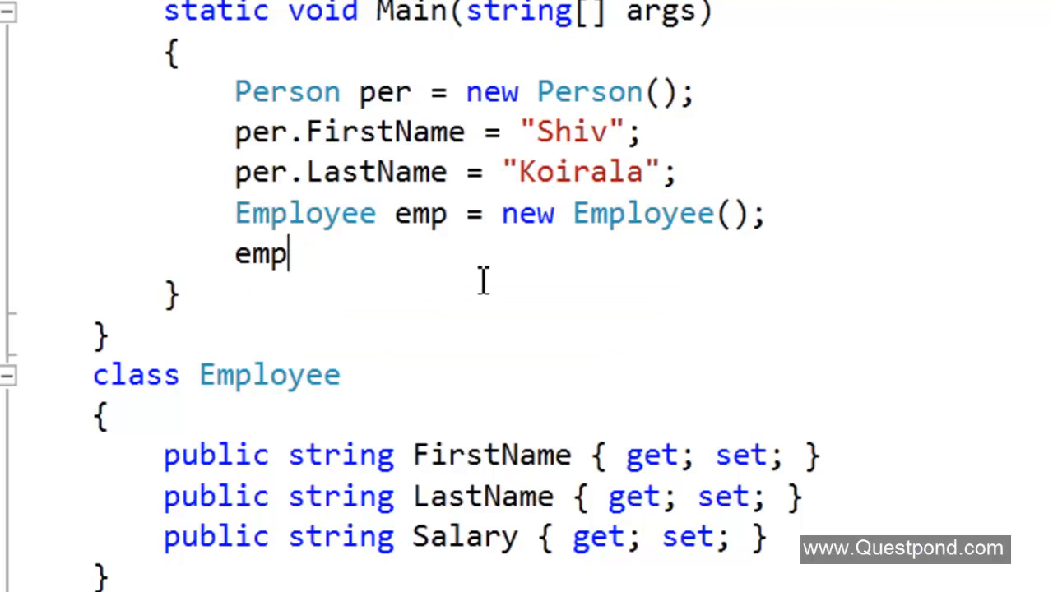
pyautogui.write('.FirstName = per.FirstName')
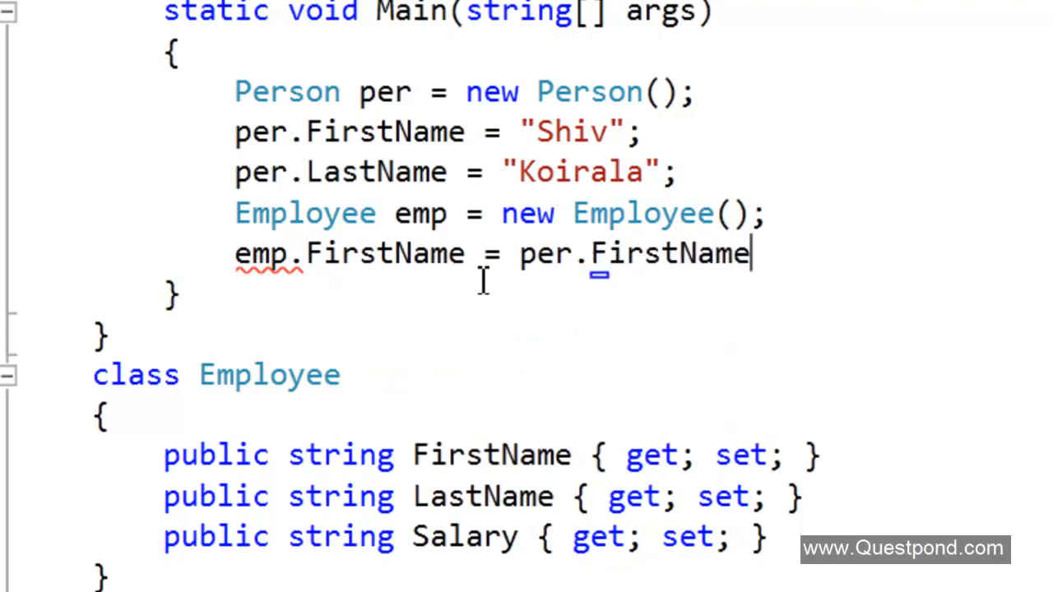
pyautogui.write(';')
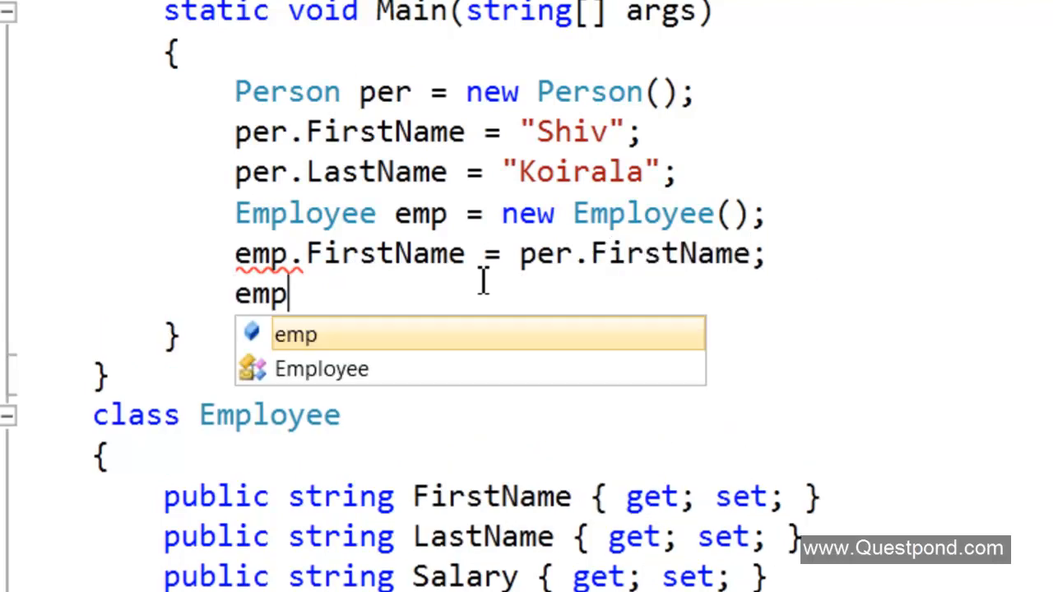
pyautogui.write('.')
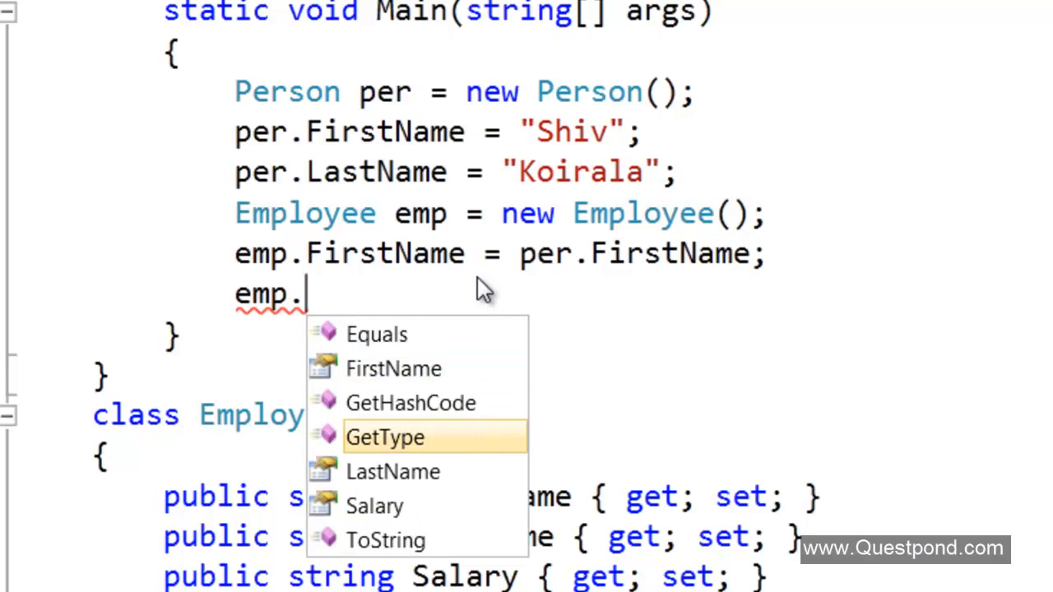
pyautogui.write('LastName = per.LastName')
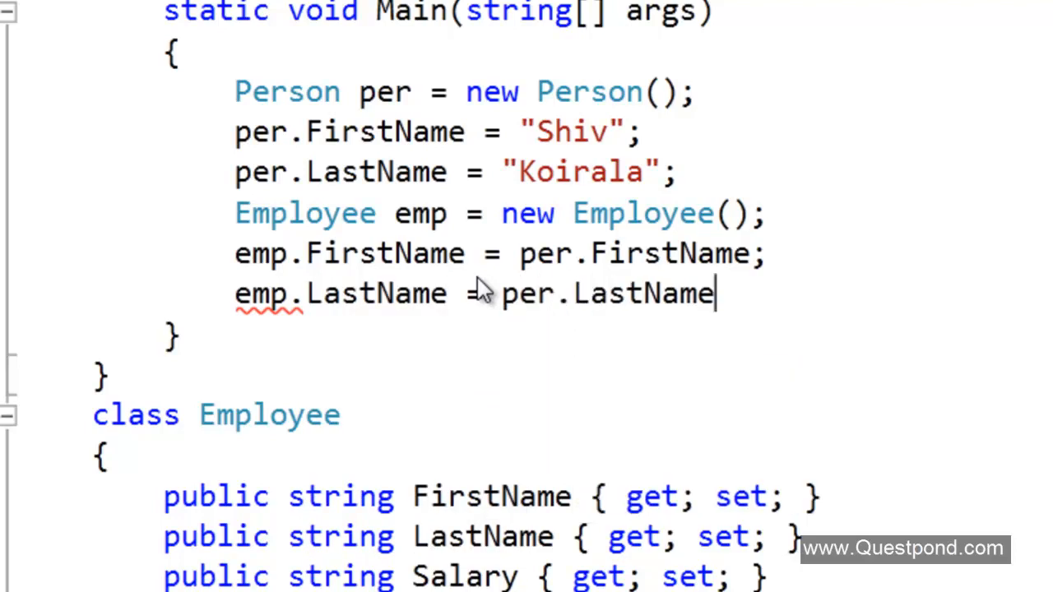
pyautogui.write(';')
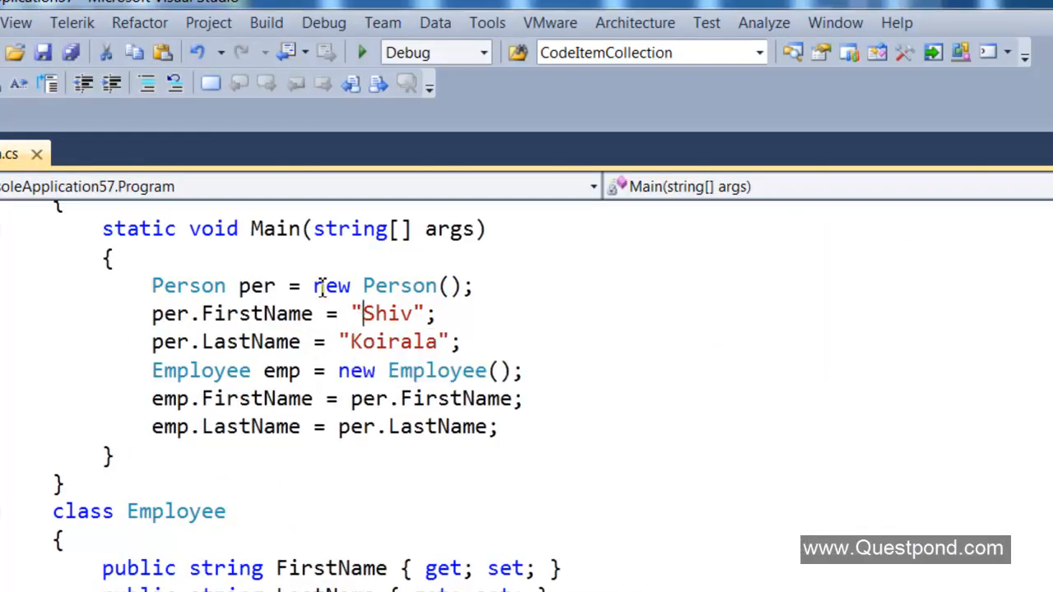
# Bring up the context menu for the ConsoleApplication57 project in Solution Explorer
pyautogui.click(16, 23)
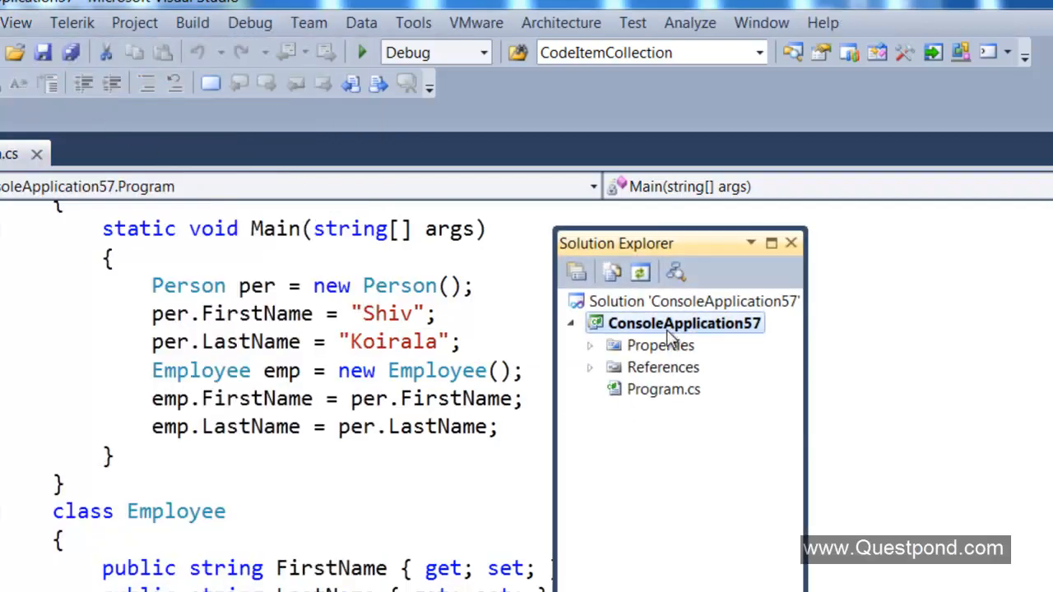
pyautogui.rightClick(673, 323)
pyautogui.write('Automapper')
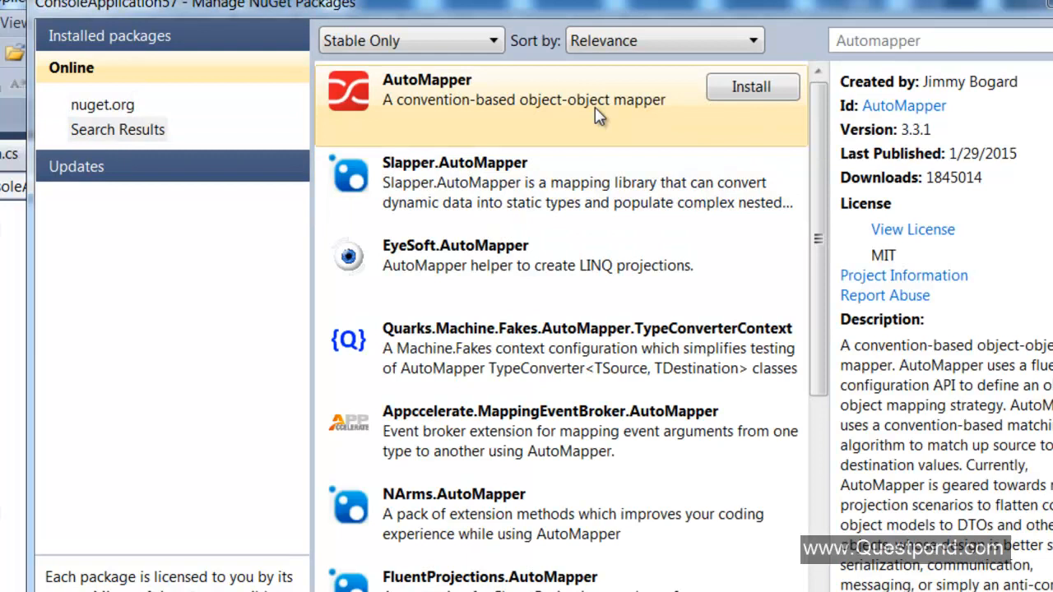
pyautogui.moveTo(518, 146)
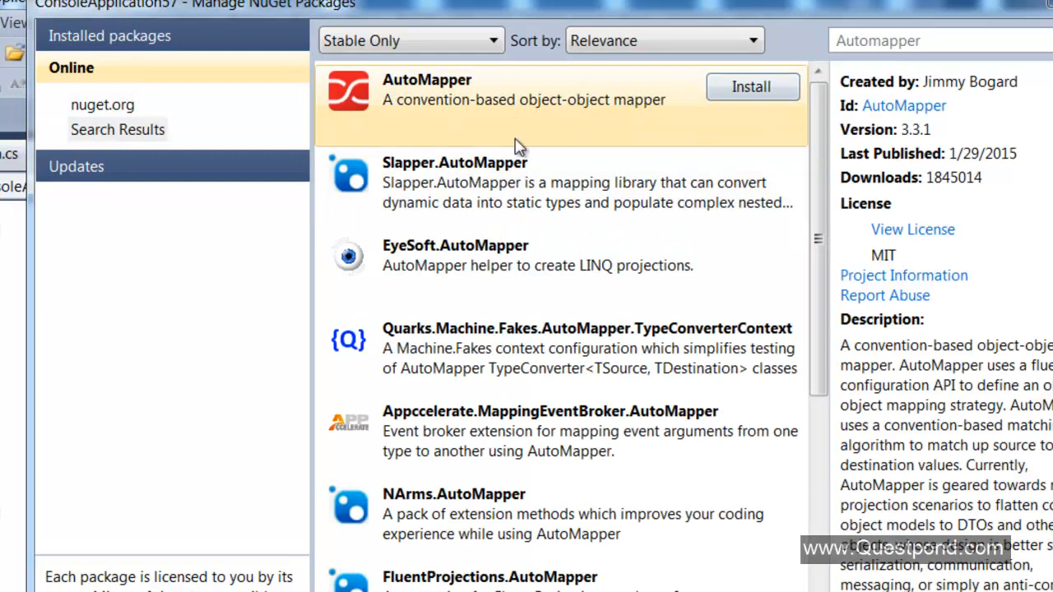
pyautogui.moveTo(469, 118)
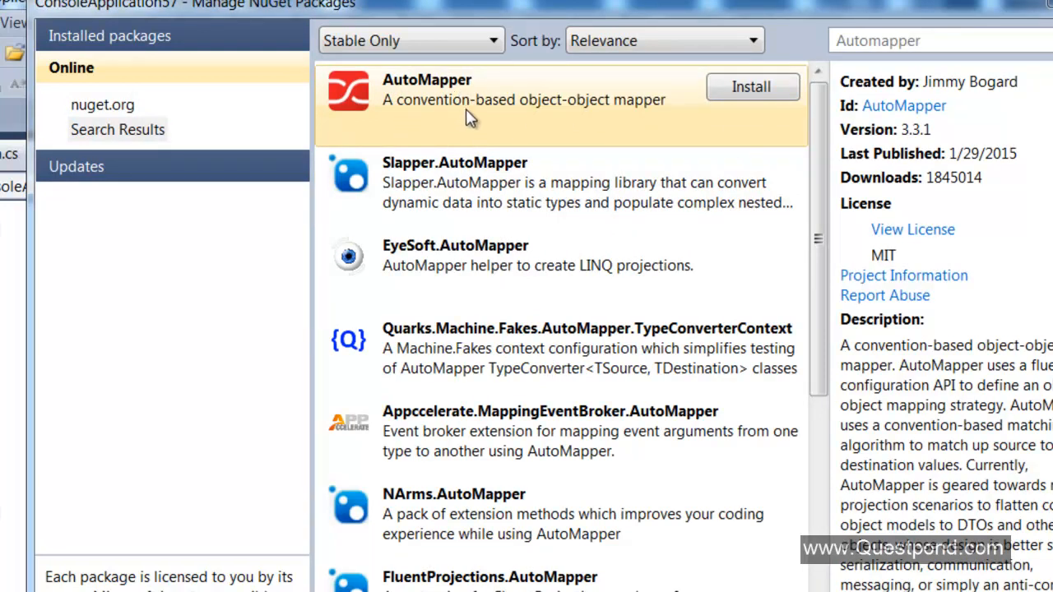
pyautogui.moveTo(658, 119)
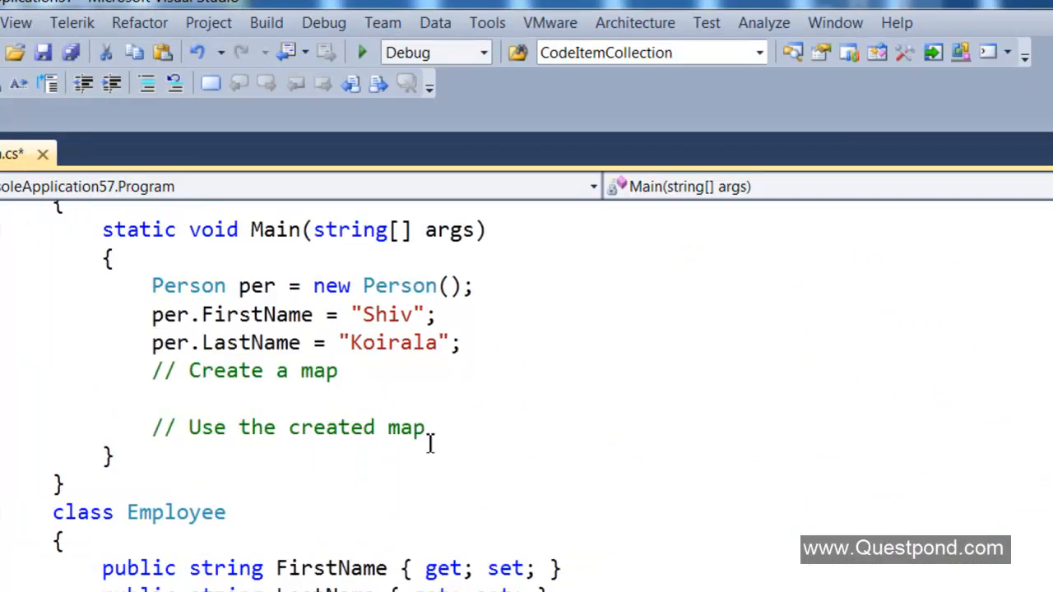
# Add a using AutoMapper; directive at the top of Program.cs
pyautogui.click(151, 399)
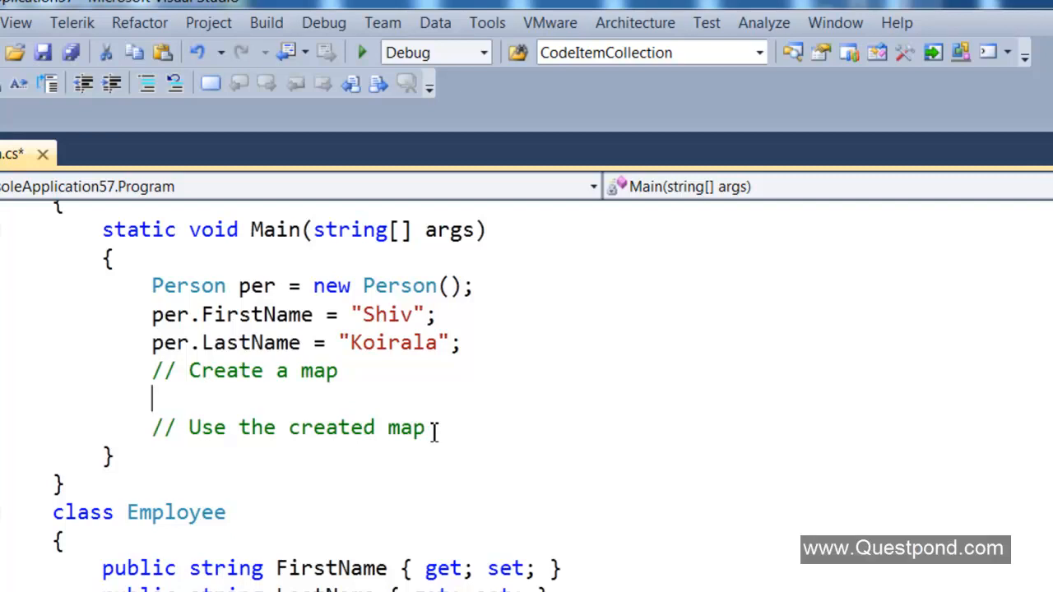
pyautogui.write('Map')
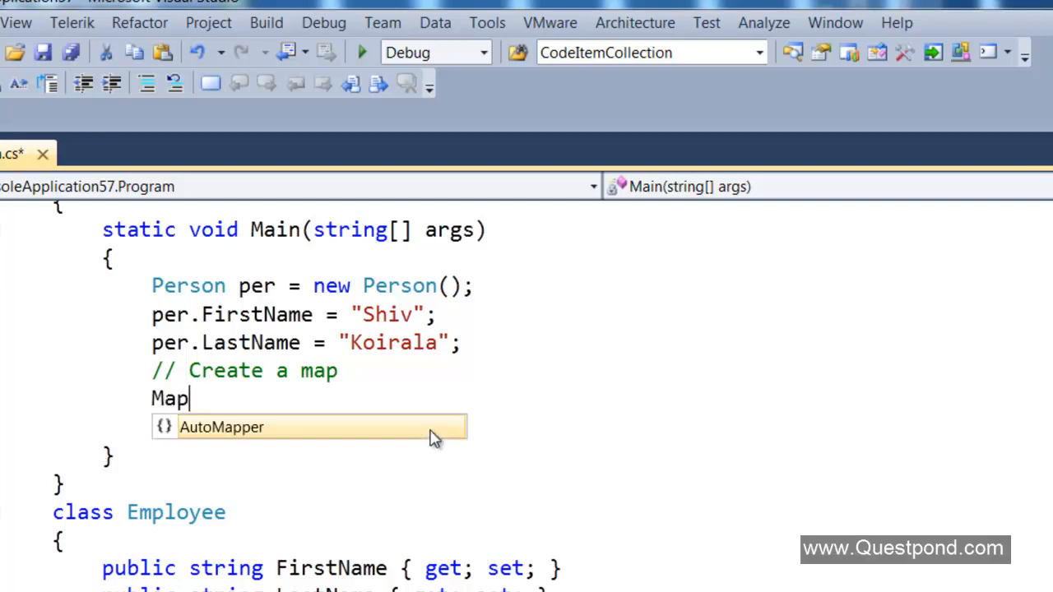
pyautogui.write('pe')
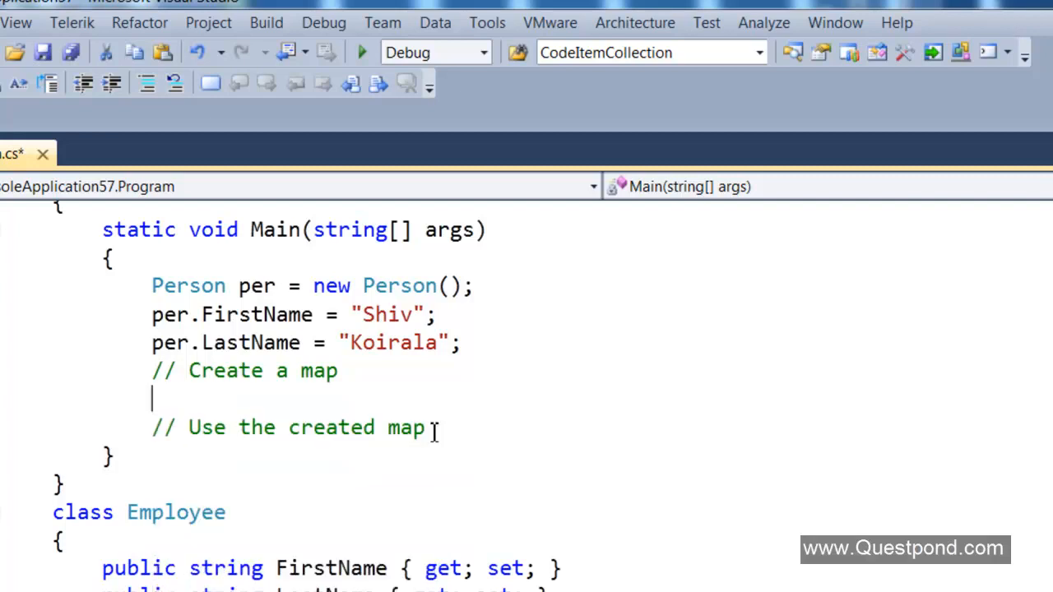
pyautogui.scroll(3)
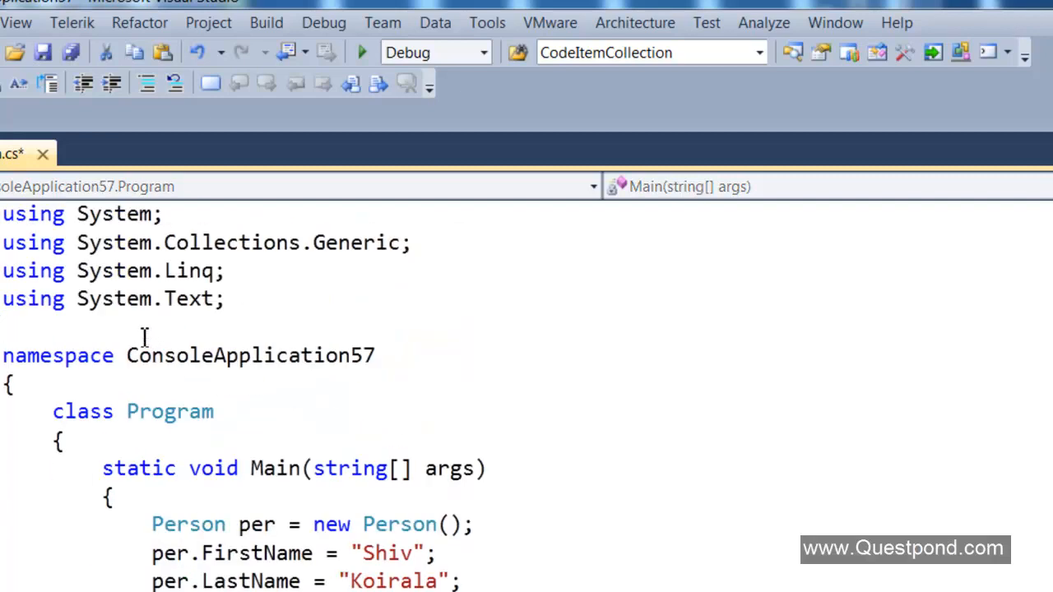
pyautogui.write('using AutoMapper;')
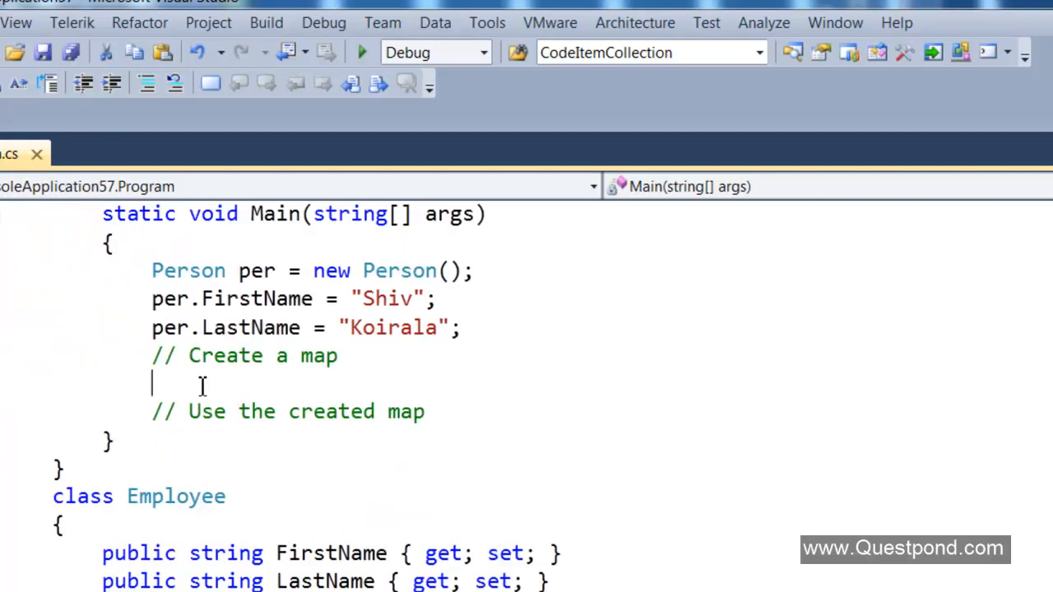
# Write Mapper.CreateMap<Person, Employee>(); under the create-map comment and start a new line
pyautogui.write('Mapper.')
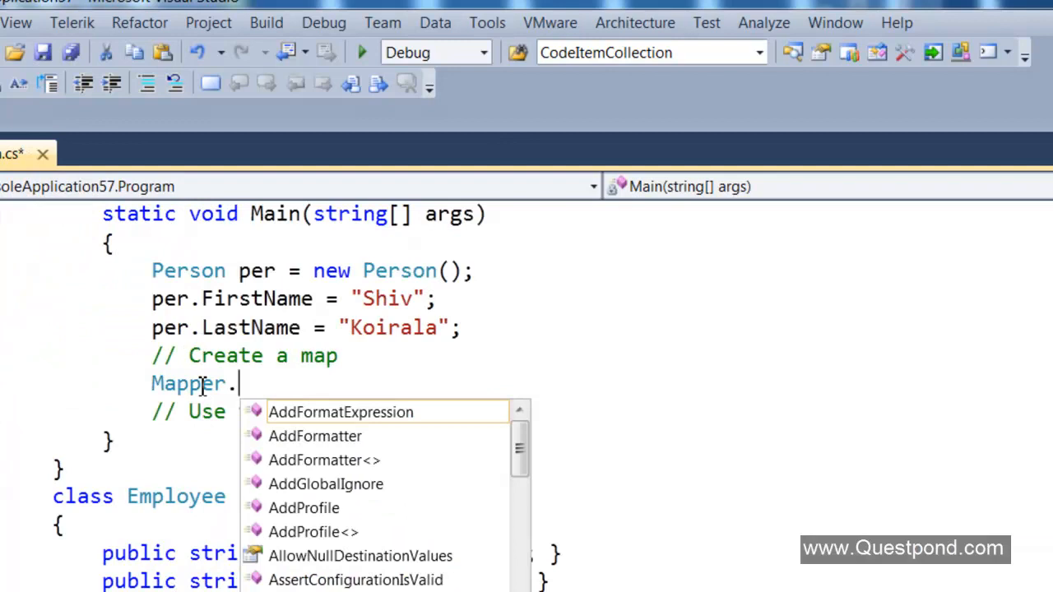
pyautogui.write('cre')
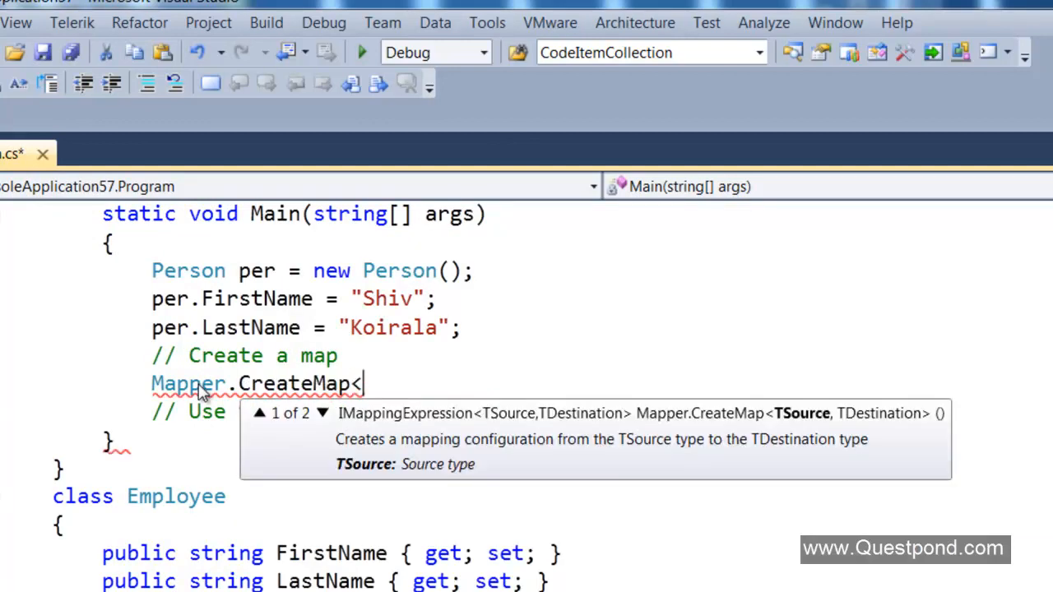
pyautogui.write('Person,')
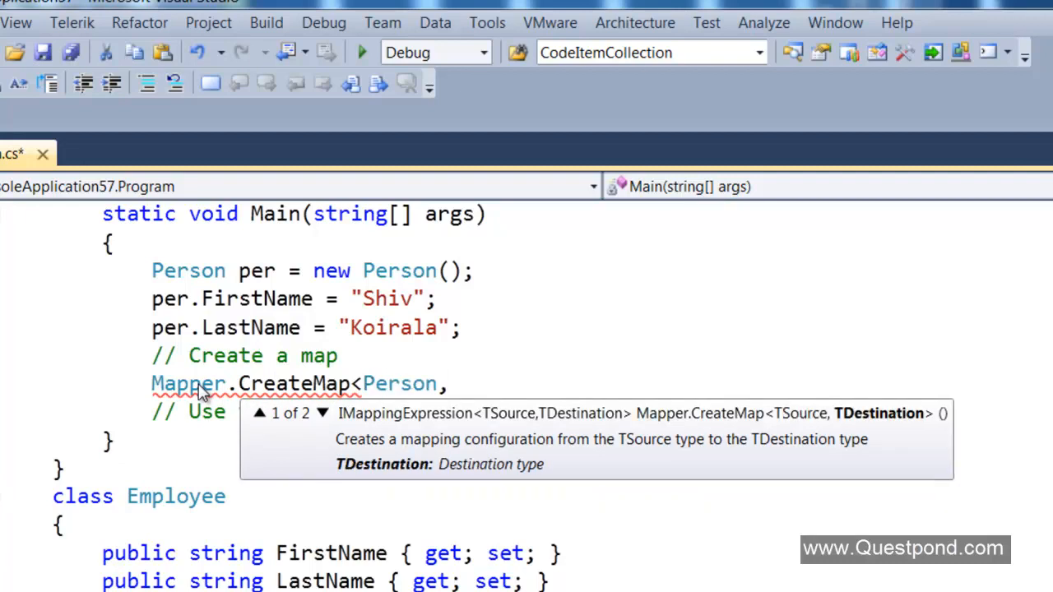
pyautogui.write('Employee>();')
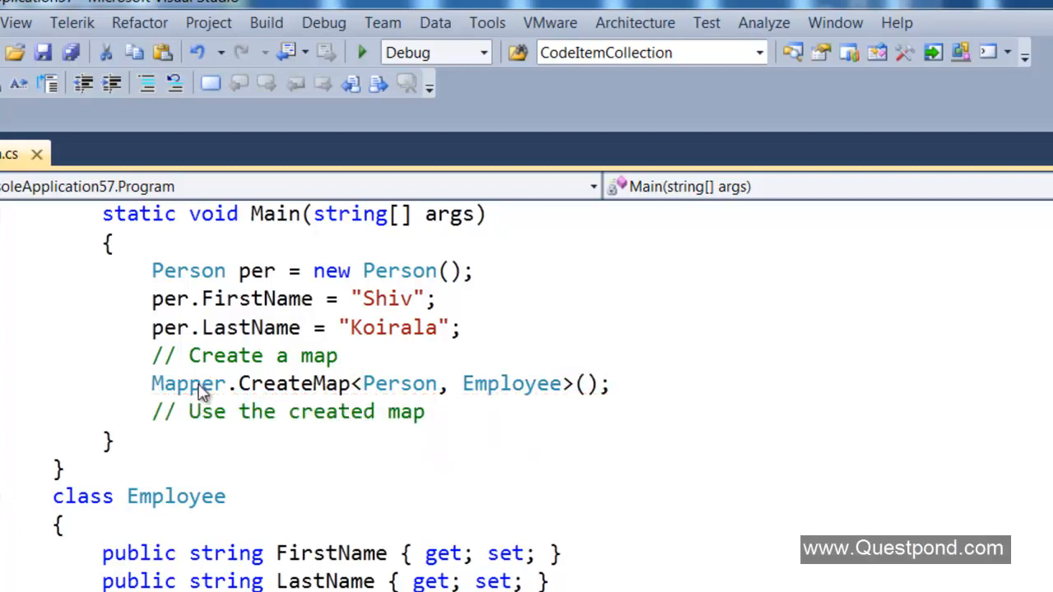
pyautogui.press('enter')
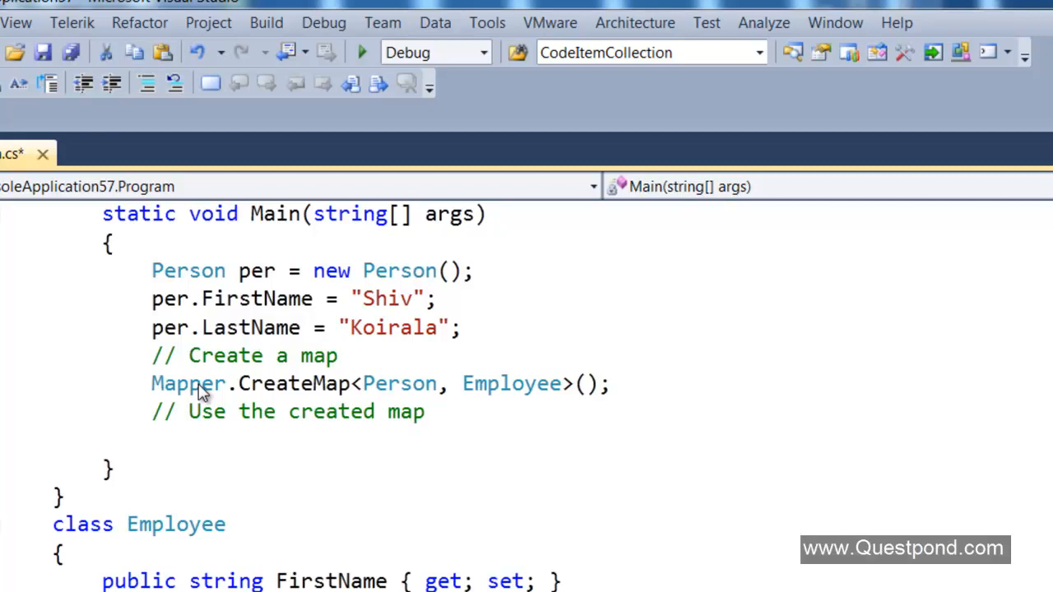
# Write Employee emp = Mapper.Map<Employee>(per); under the use-map comment
pyautogui.write('Employee e')
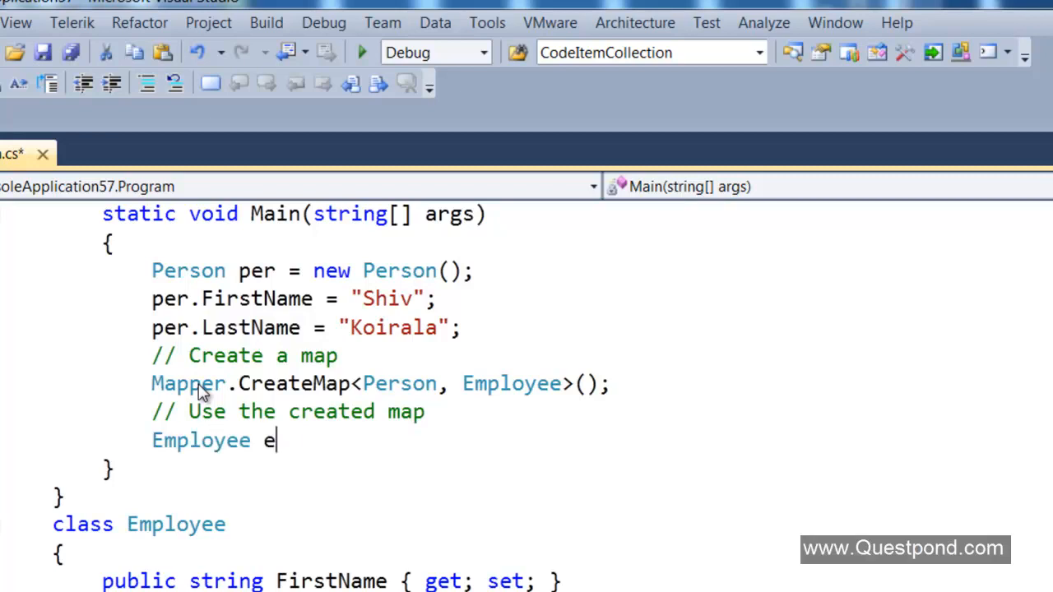
pyautogui.write('mp = Mapp')
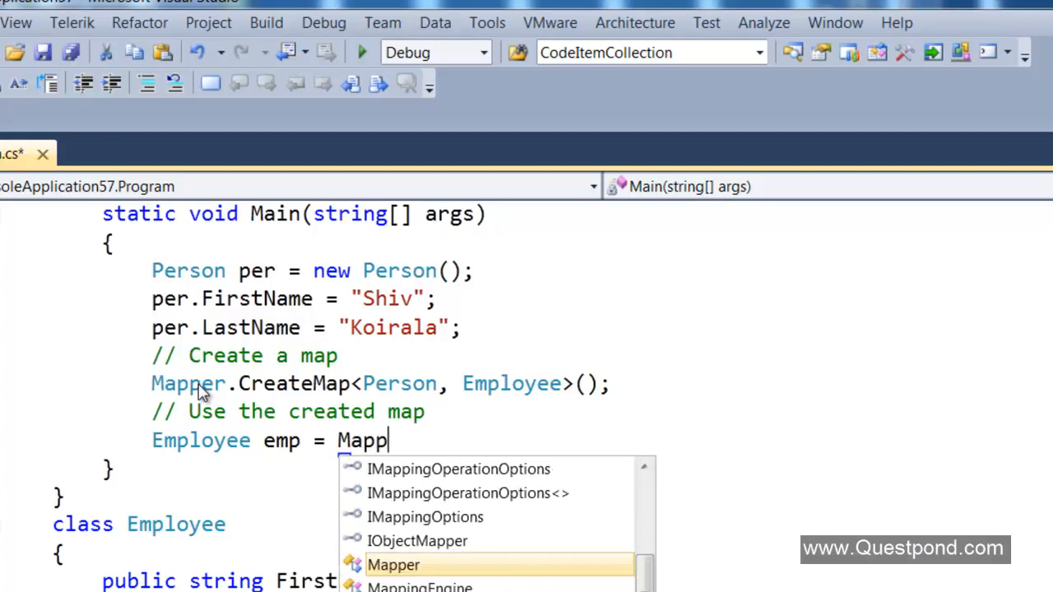
pyautogui.write('er.m')
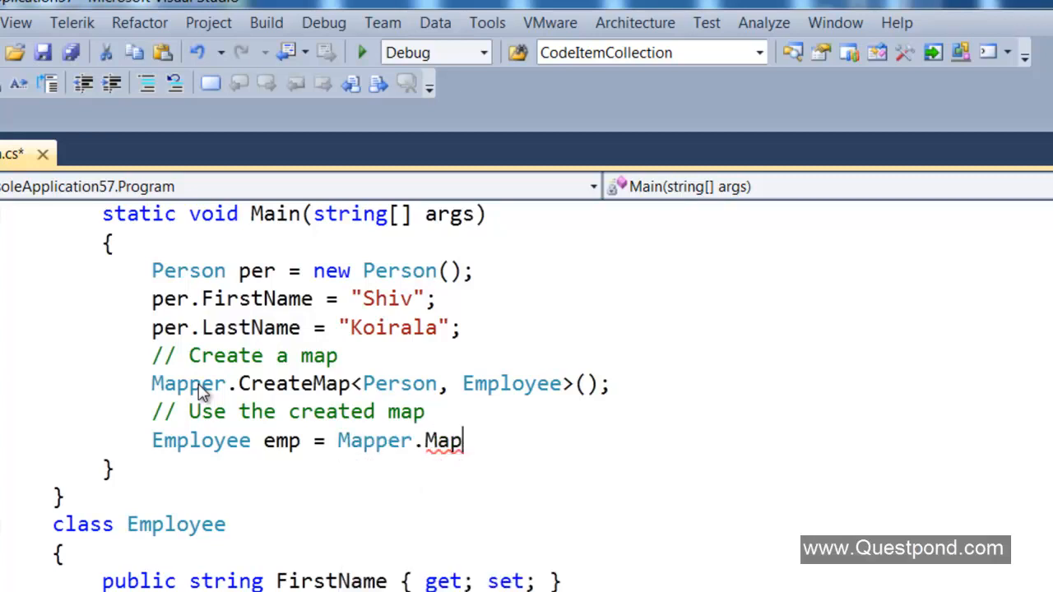
pyautogui.write('<')
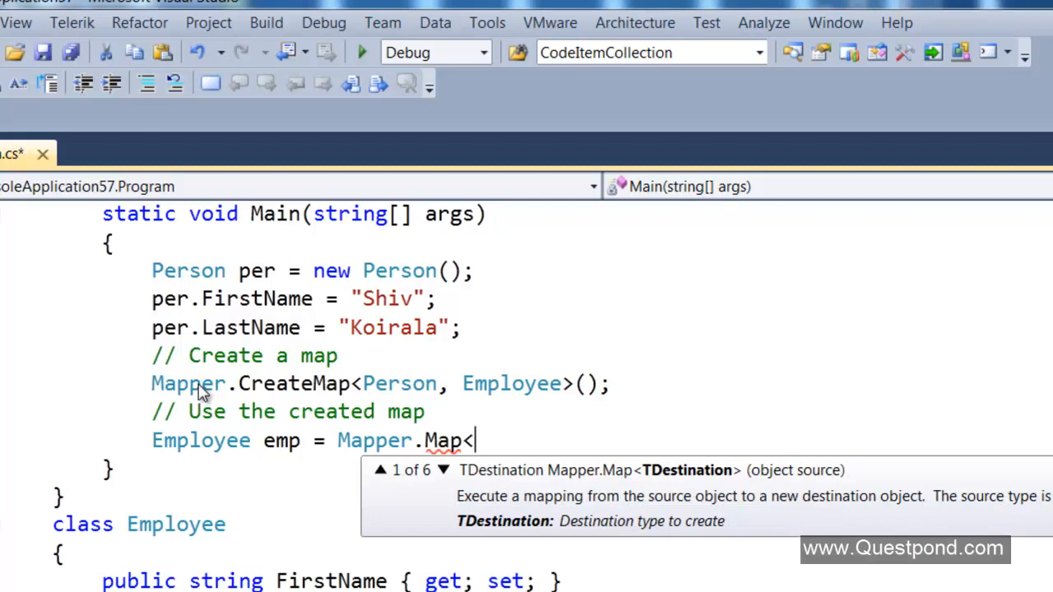
pyautogui.write('Employee>(')
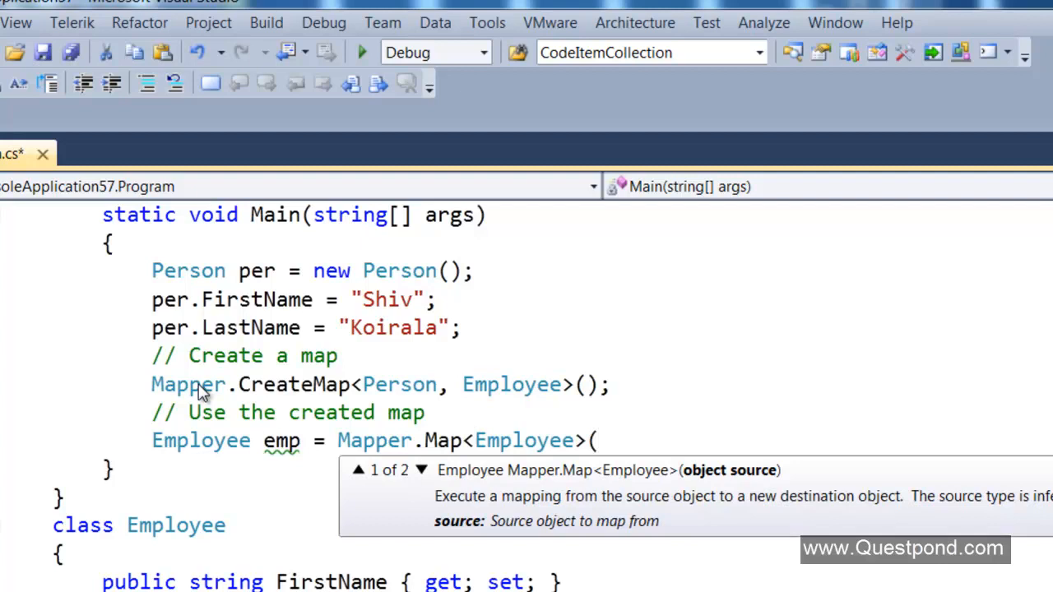
pyautogui.write('per);')
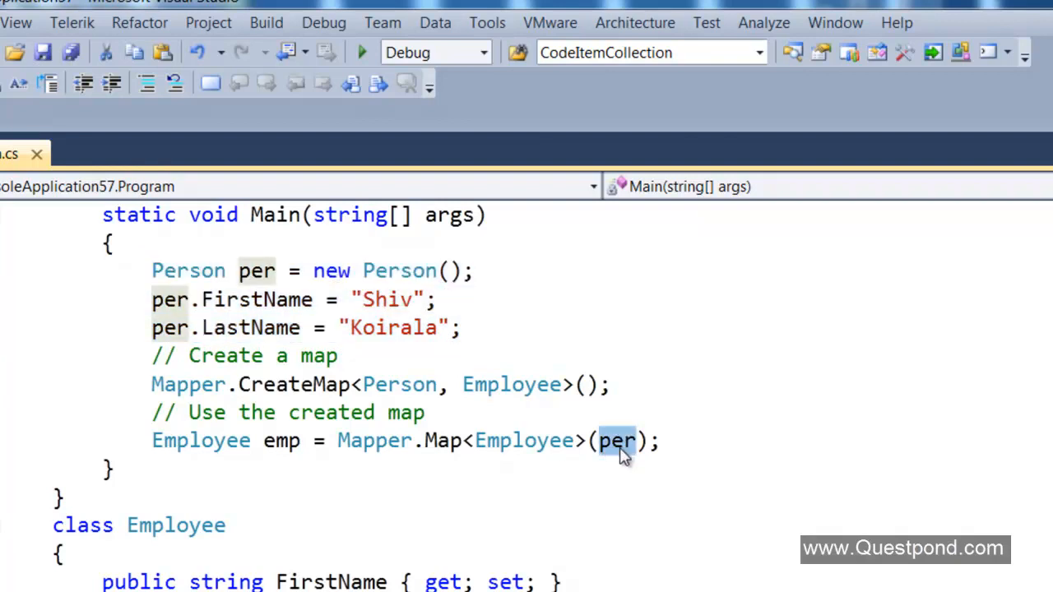
pyautogui.moveTo(253, 442)
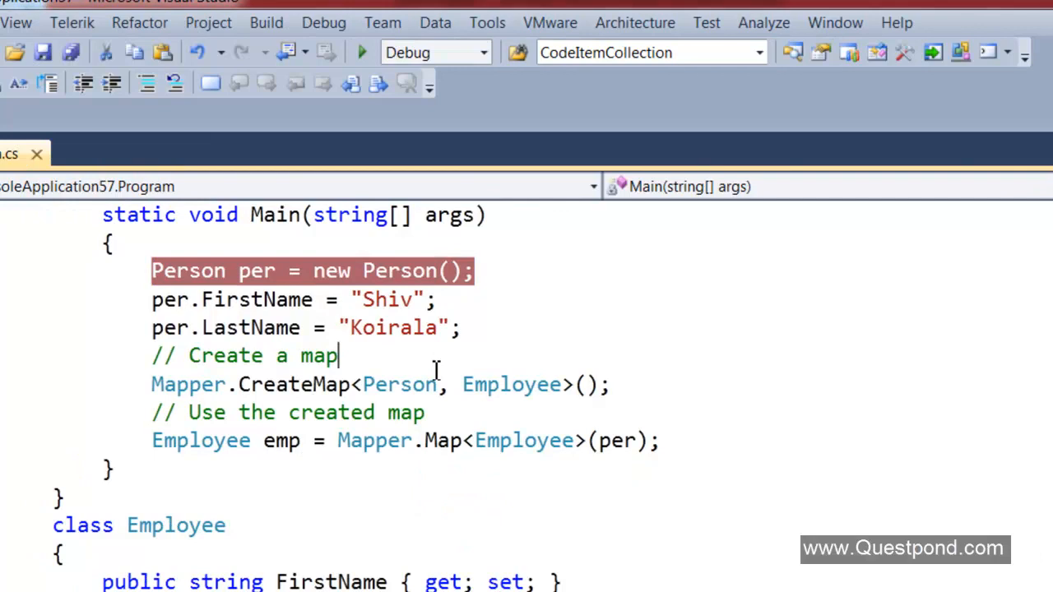
pyautogui.scroll(-3)
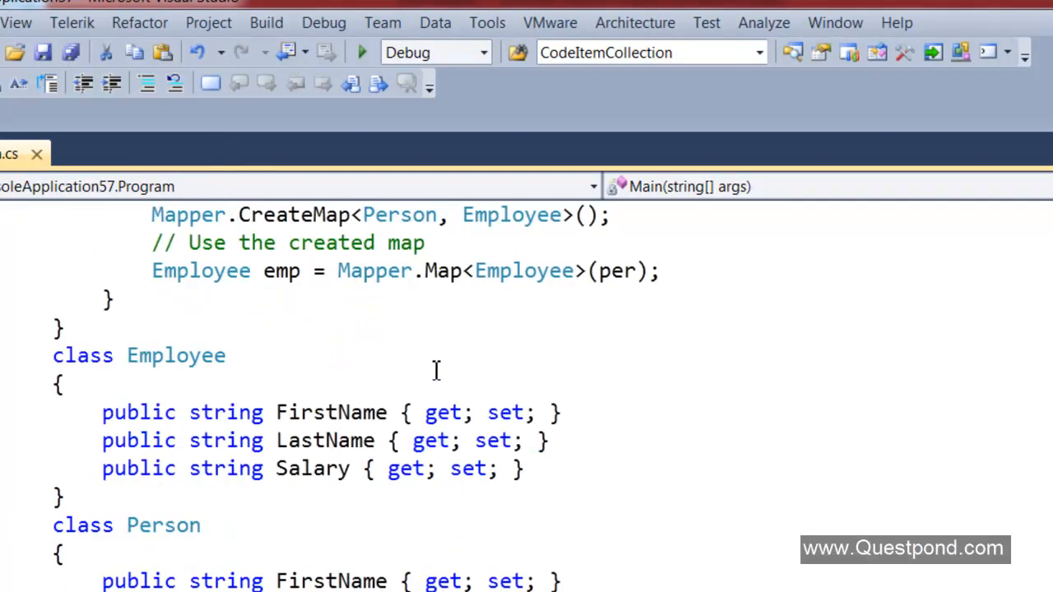
pyautogui.scroll(3)
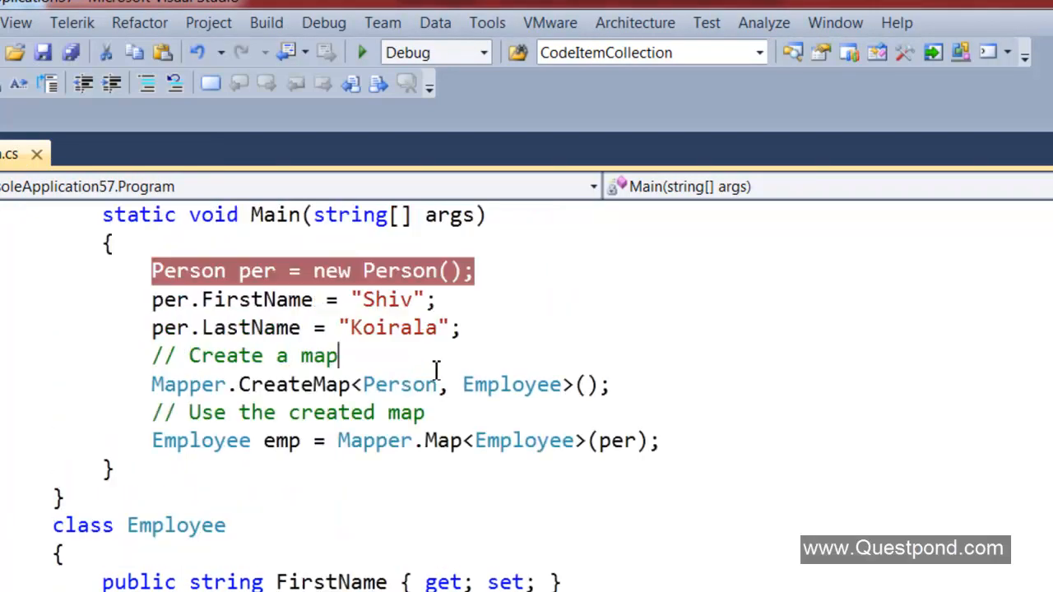
pyautogui.doubleClick(399, 384)
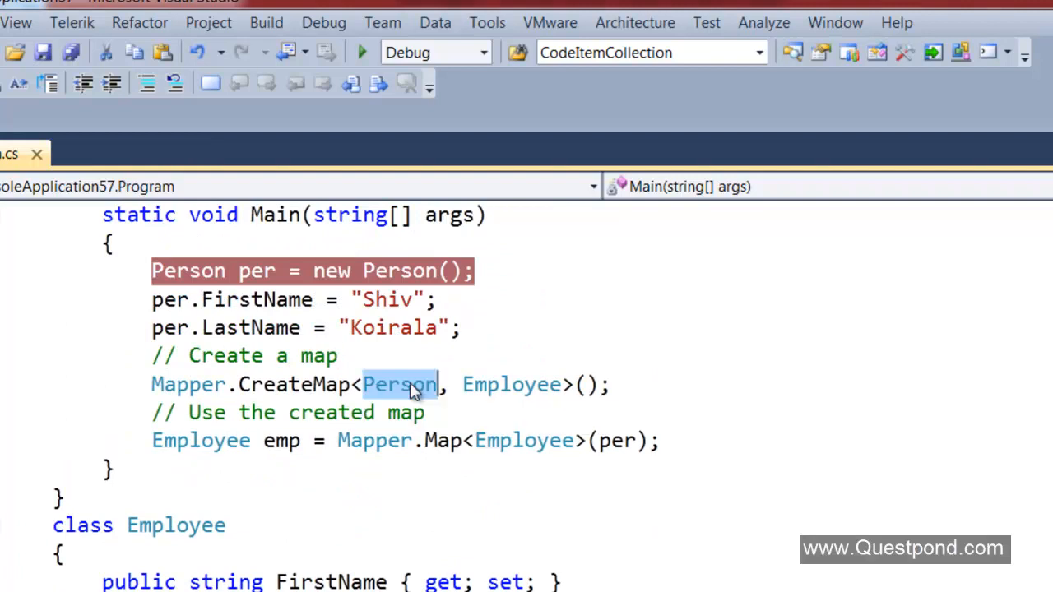
pyautogui.doubleClick(510, 385)
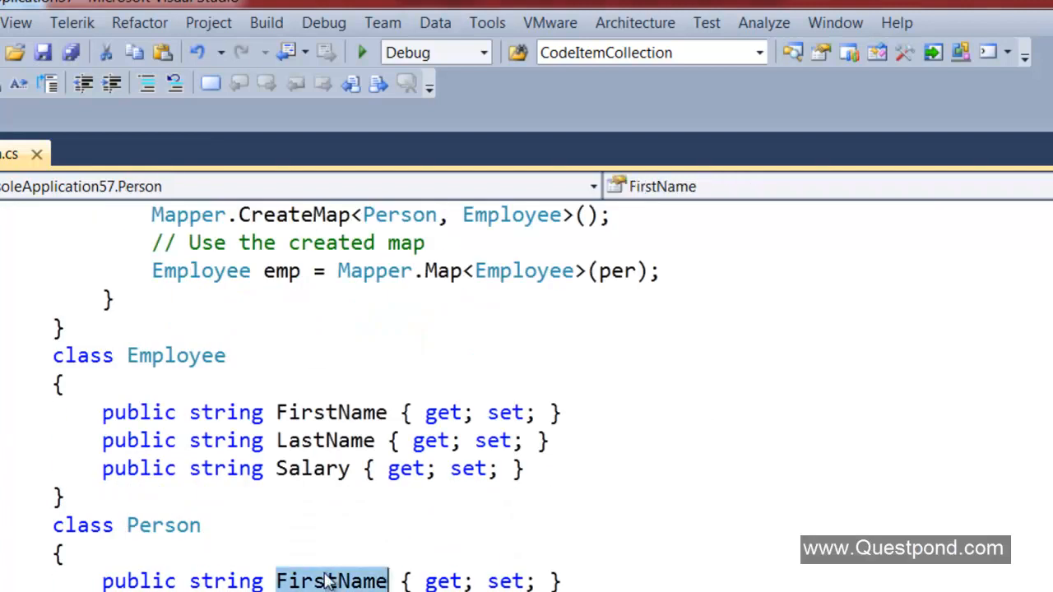
pyautogui.scroll(3)
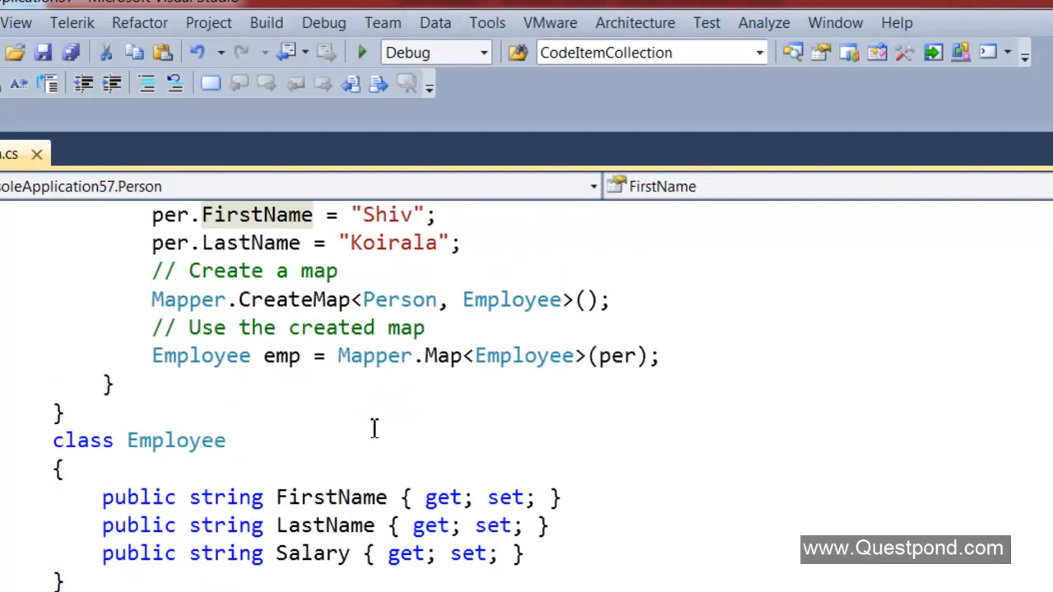
pyautogui.scroll(-3)
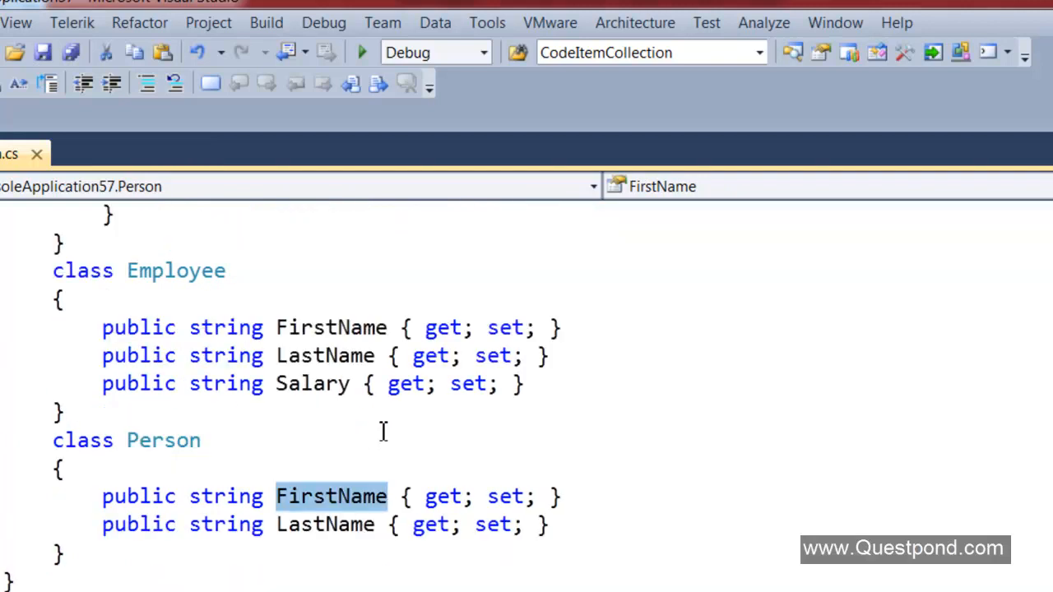
pyautogui.moveTo(398, 417)
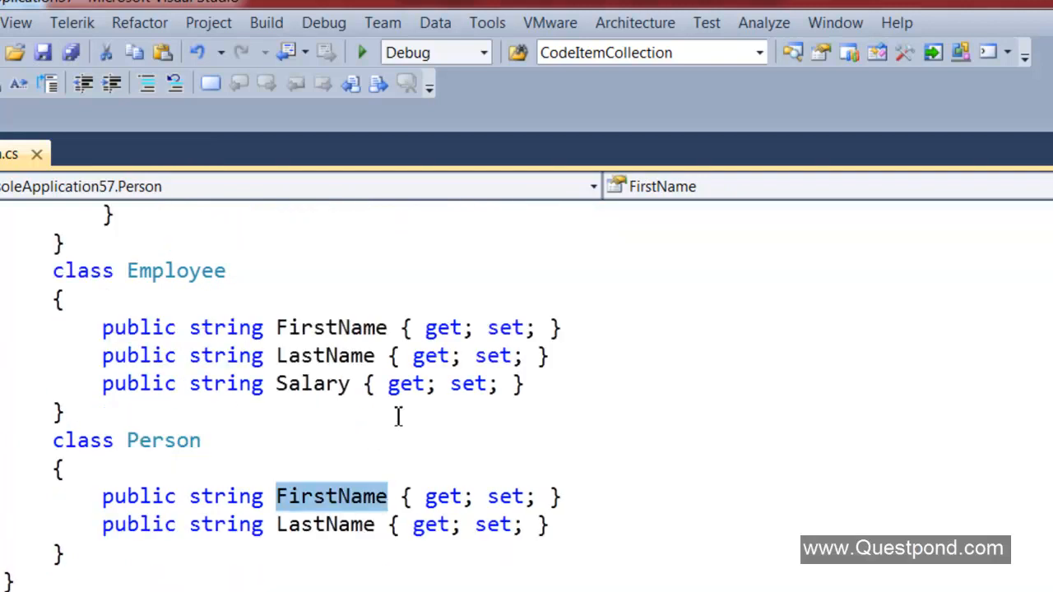
pyautogui.click(354, 328)
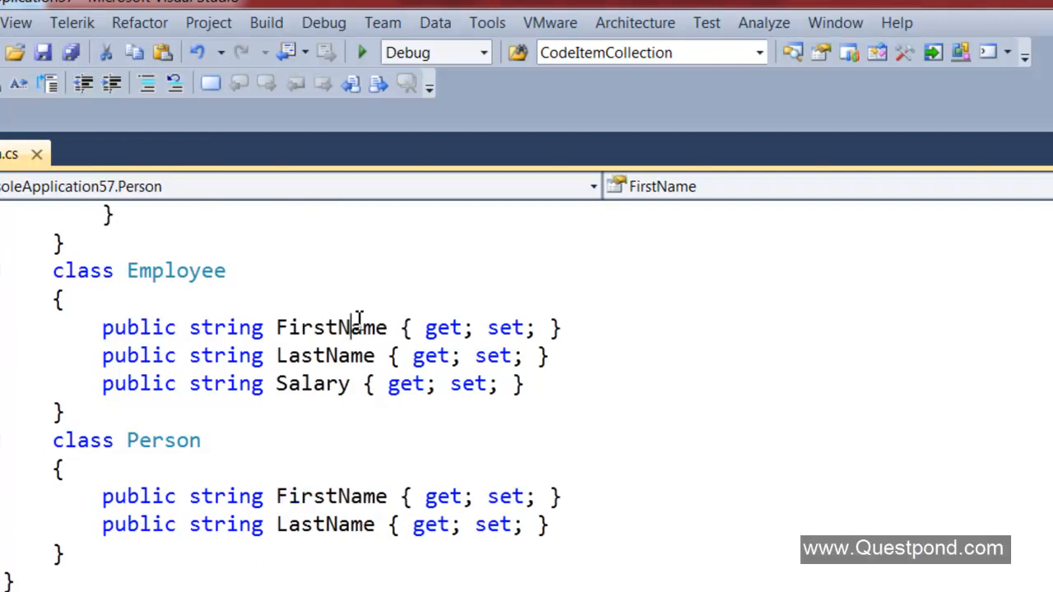
pyautogui.doubleClick(325, 356)
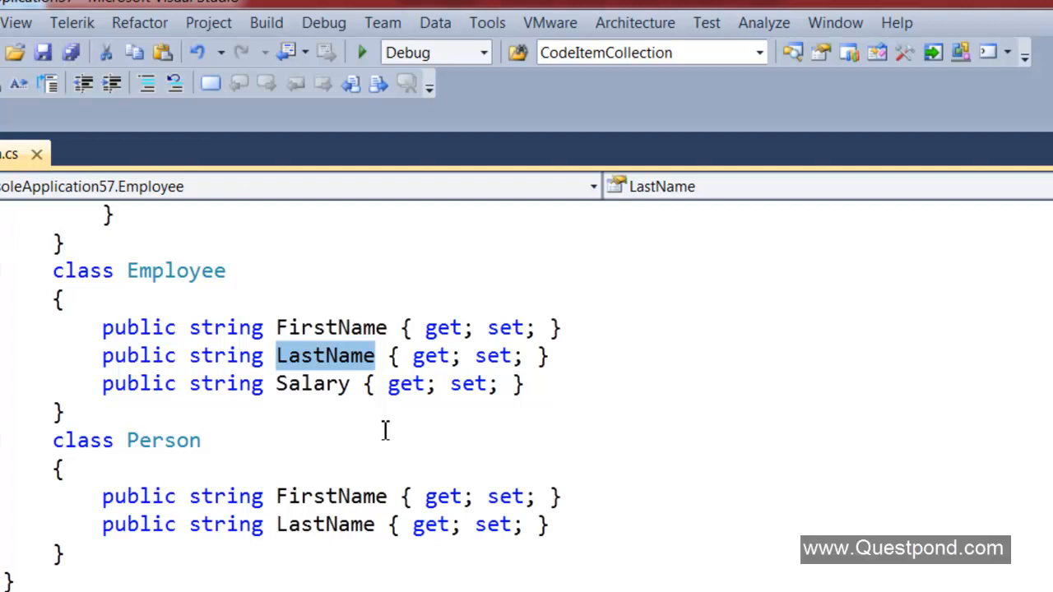
pyautogui.scroll(3)
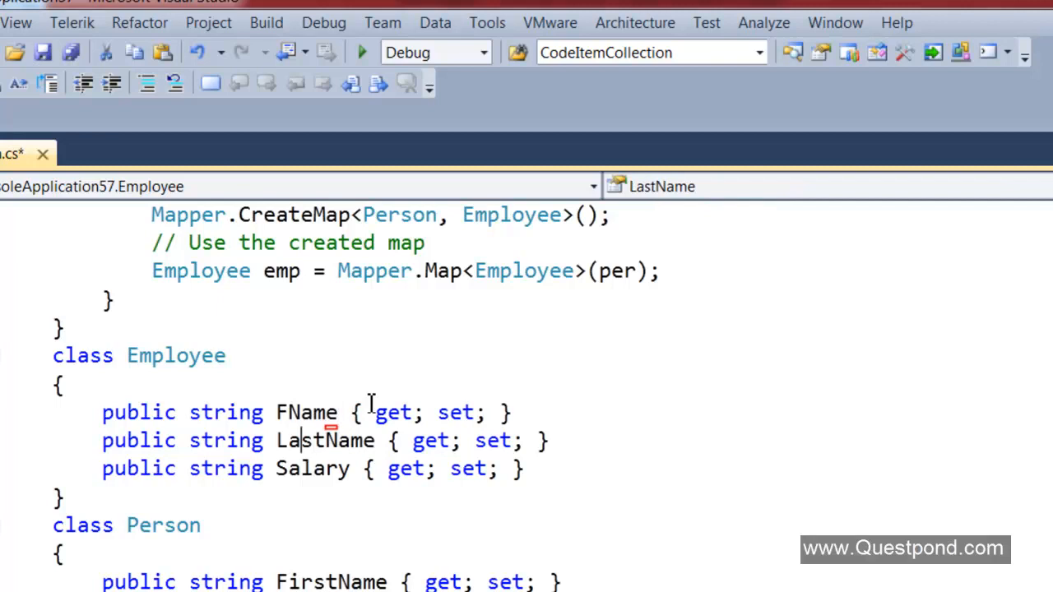
# Rename the Employee property LastName to LName
pyautogui.write('LName, opt => opt.MapFrom(src => src.LastName));')
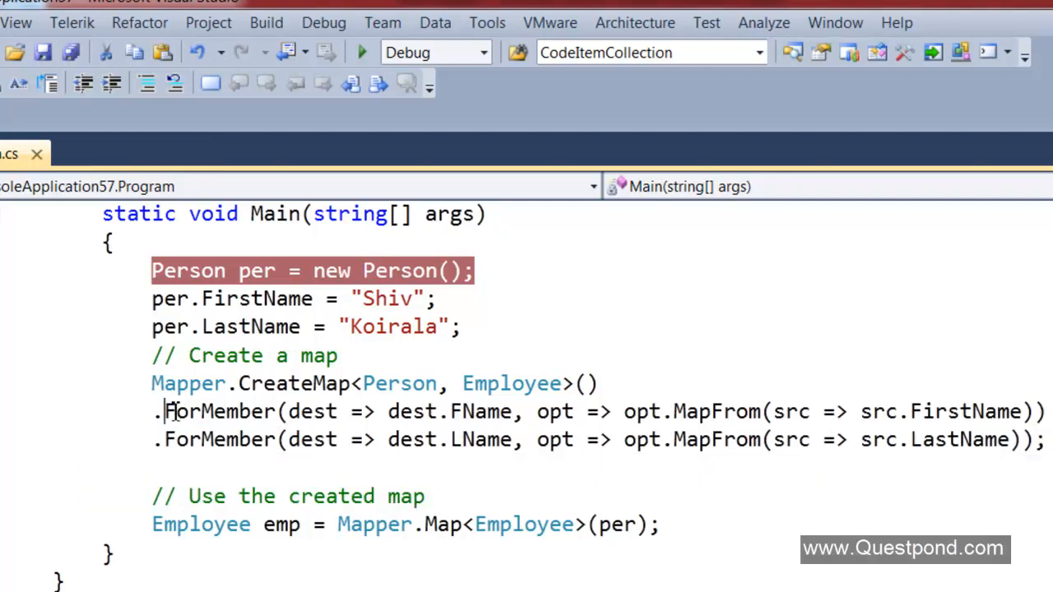
# Highlight the FirstName source and FName destination properties in the ForMember mapping
pyautogui.doubleClick(219, 411)
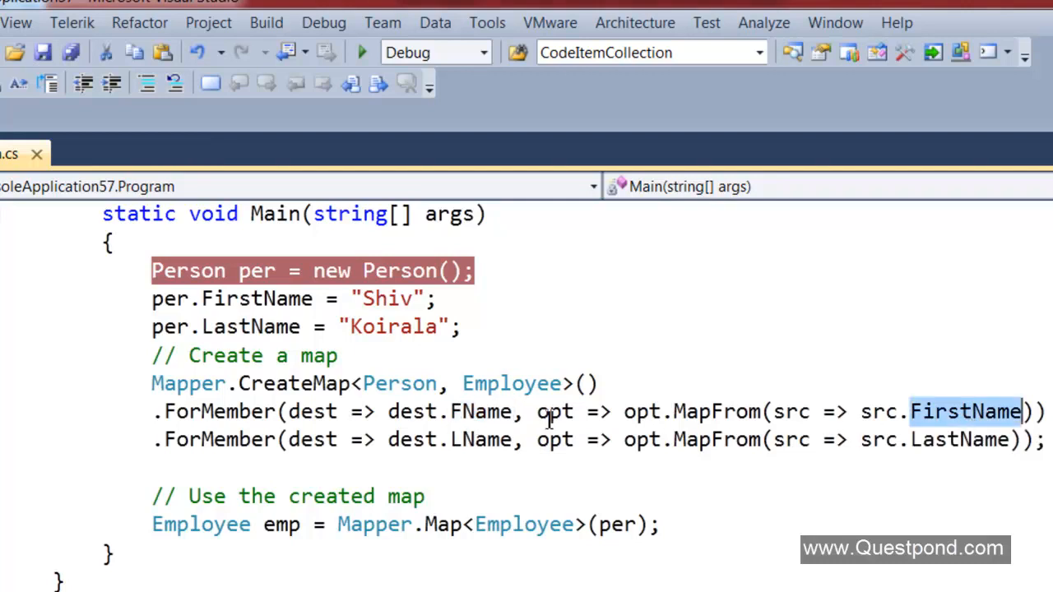
pyautogui.doubleClick(482, 411)
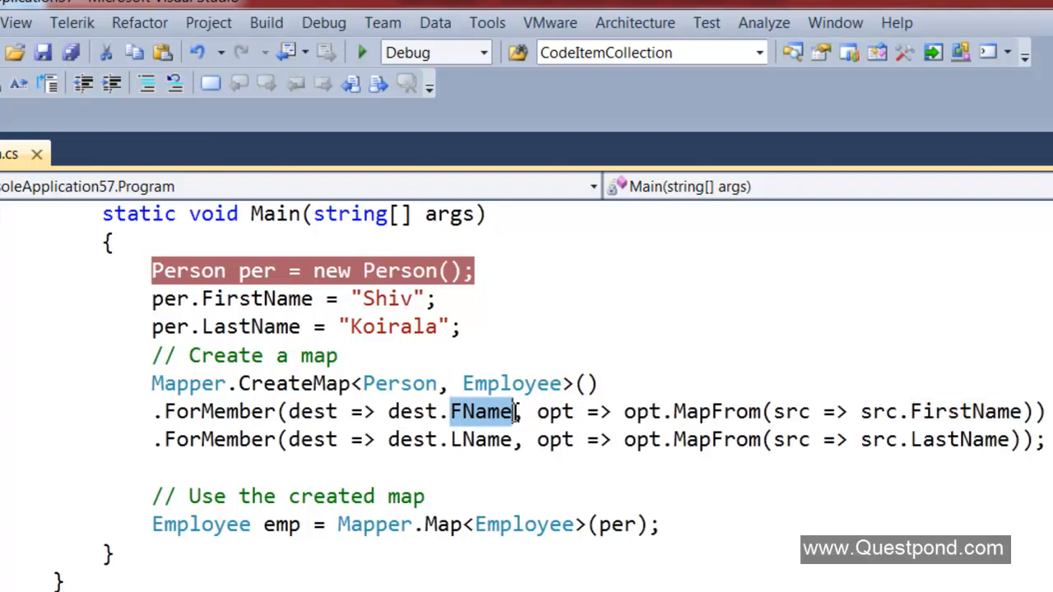
pyautogui.doubleClick(958, 440)
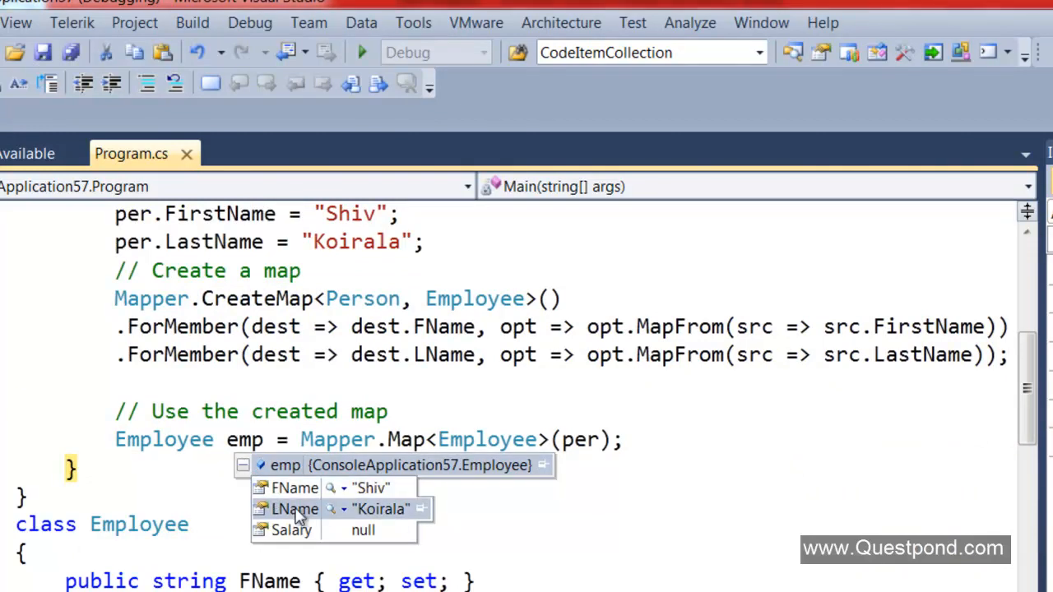
pyautogui.moveTo(323, 514)
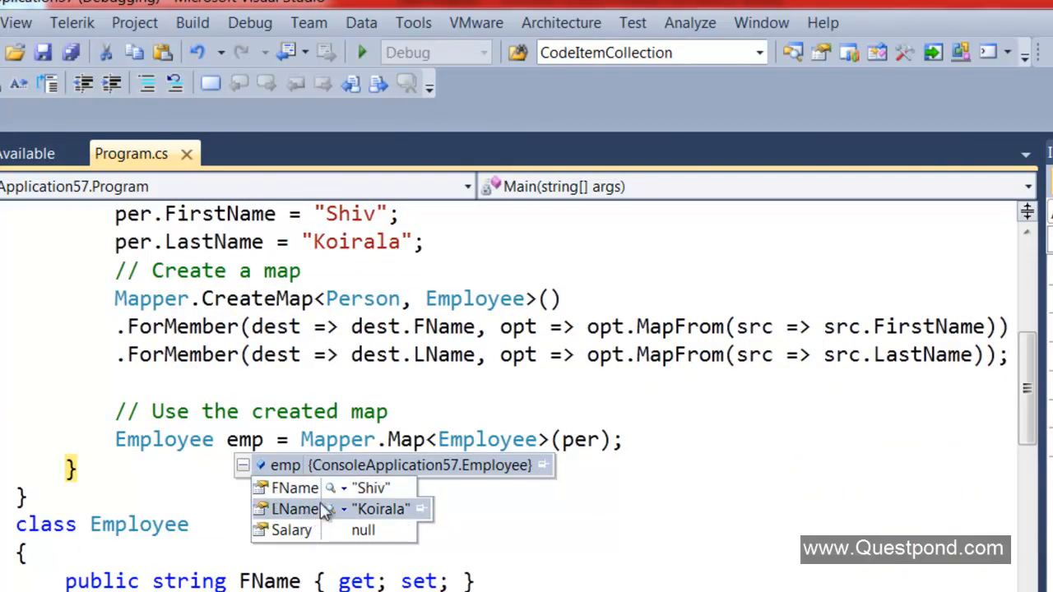